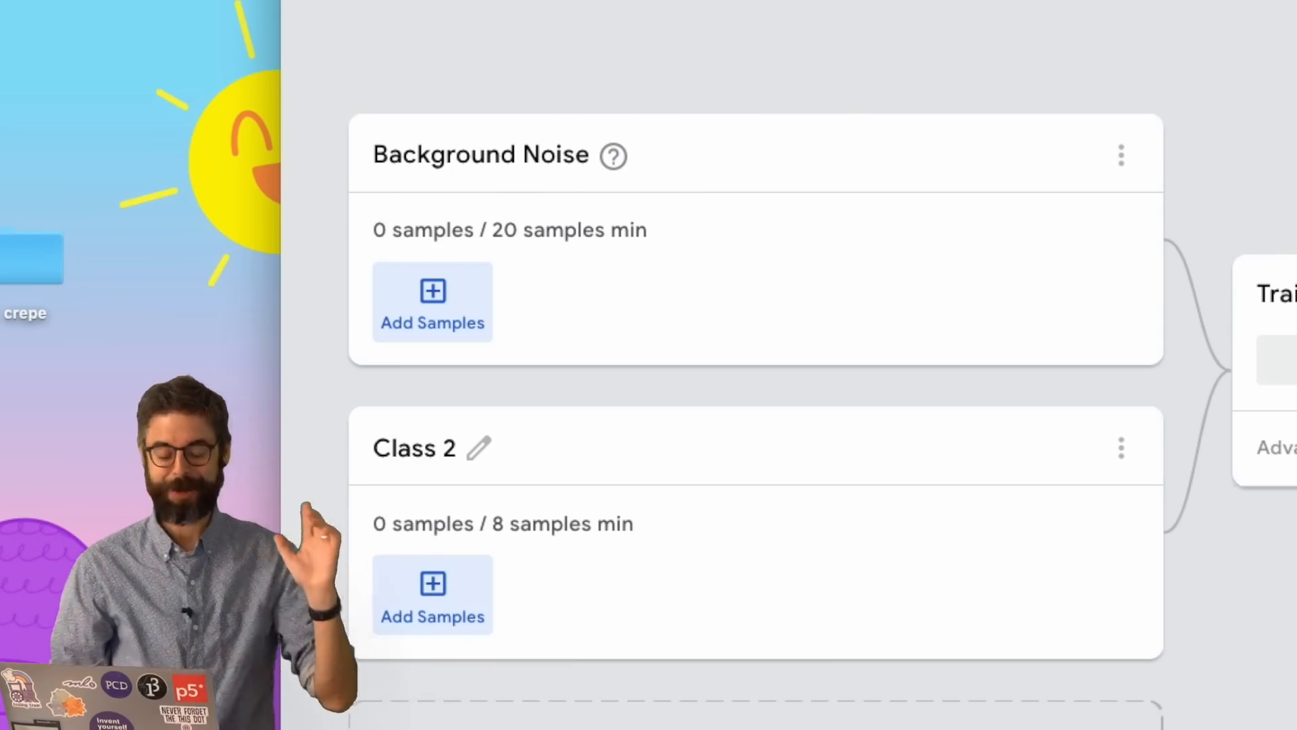
mouse_move(450, 277)
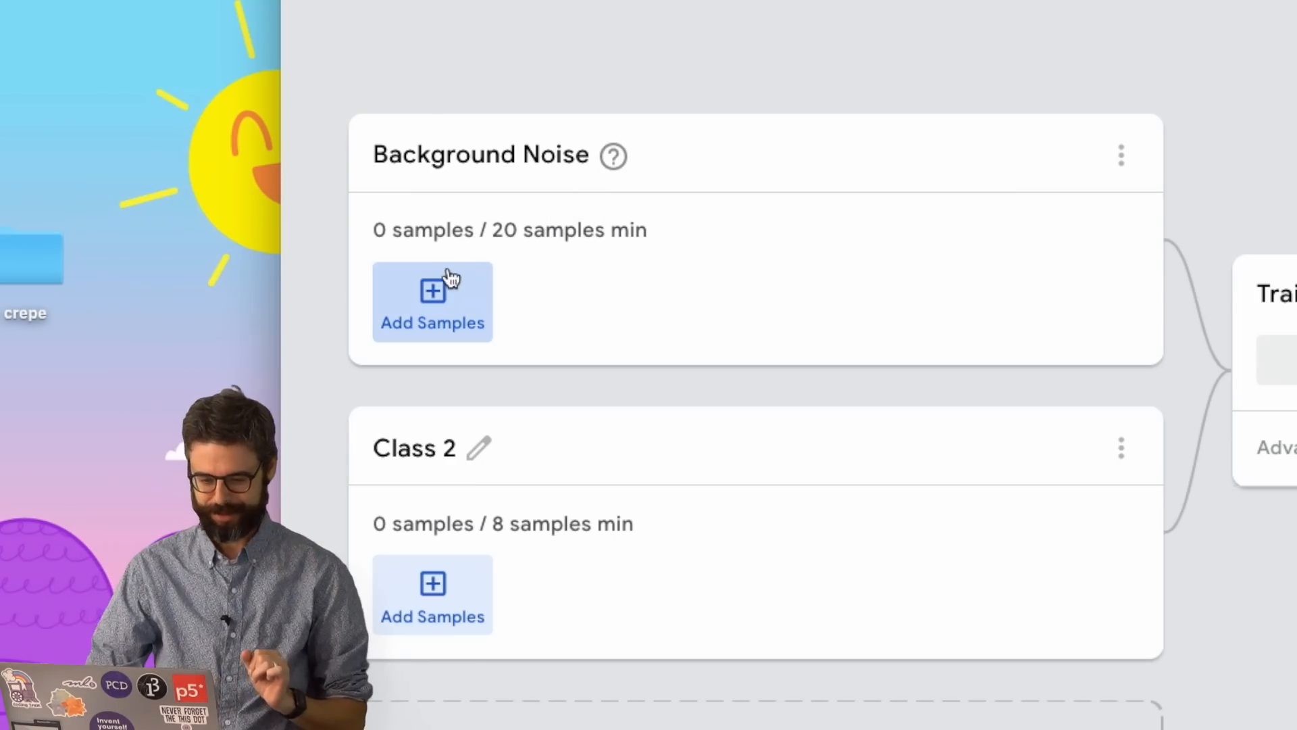
- Record 20 seconds of microphone background noise and extract it into Background Noise samples
left_click(432, 301)
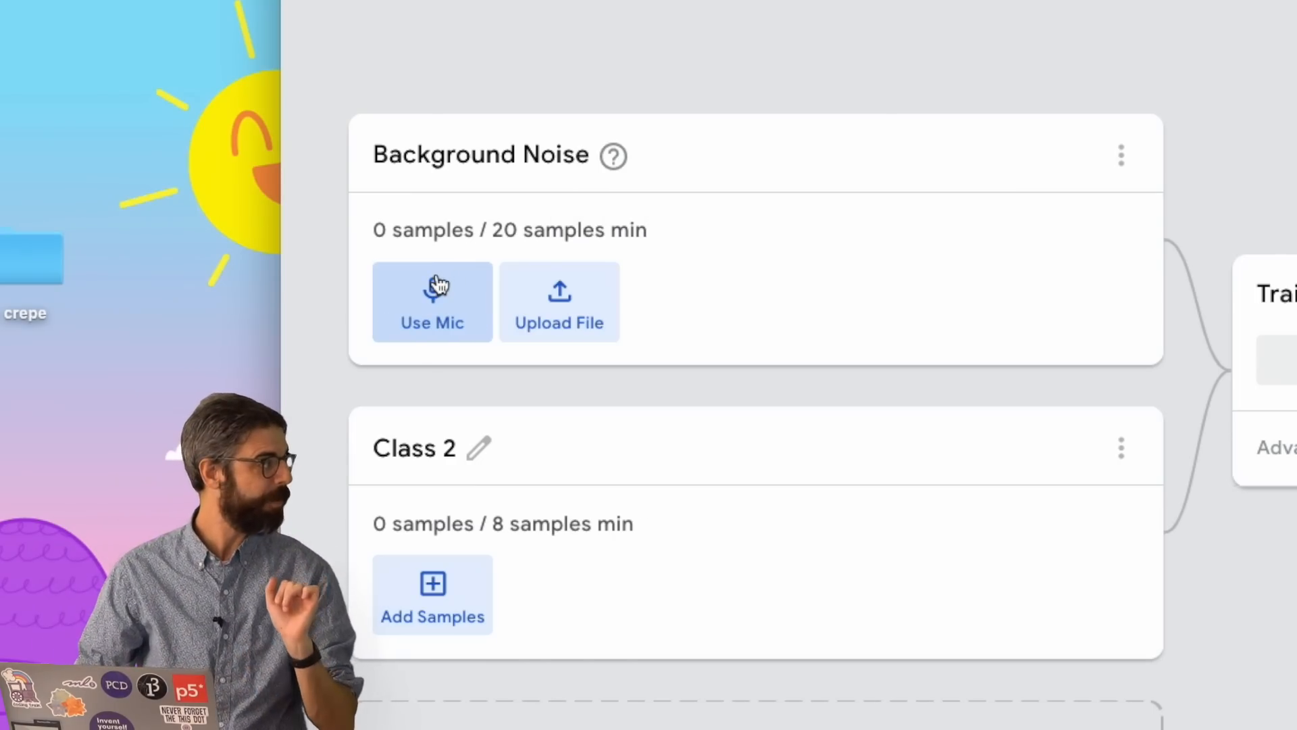
left_click(432, 300)
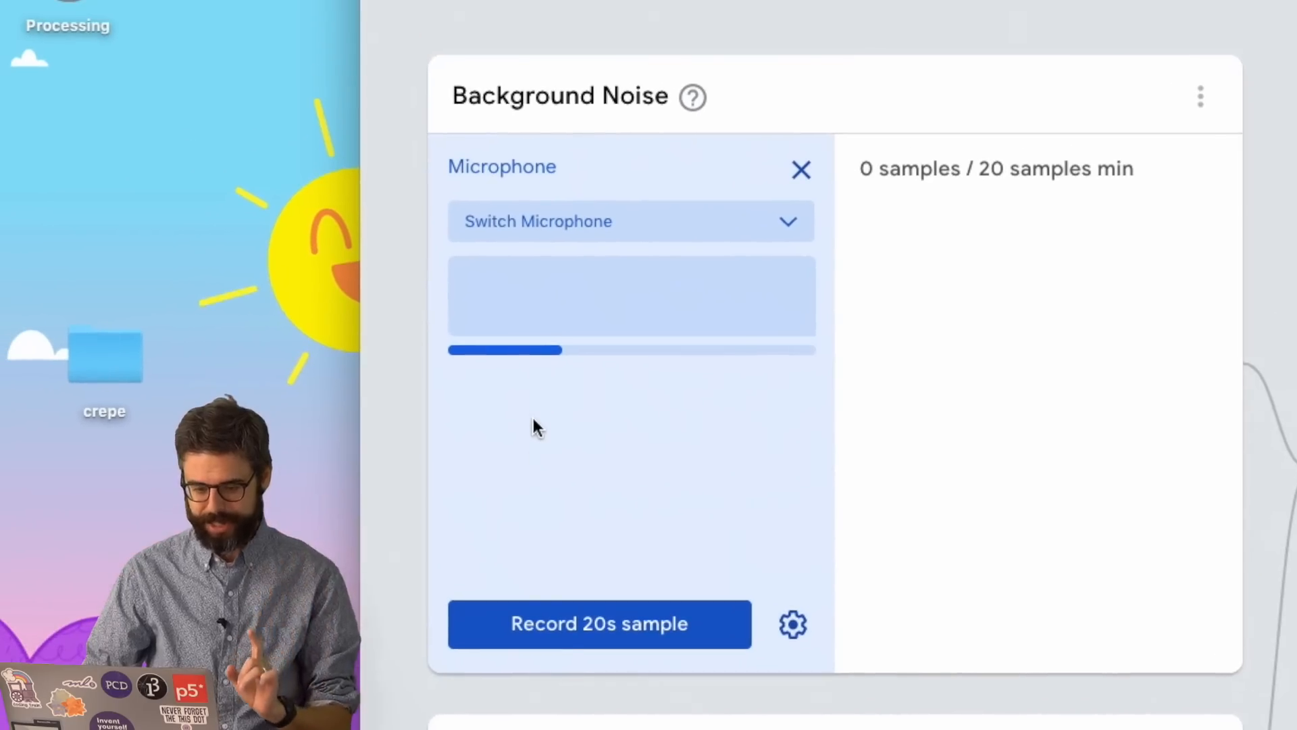
mouse_move(561, 646)
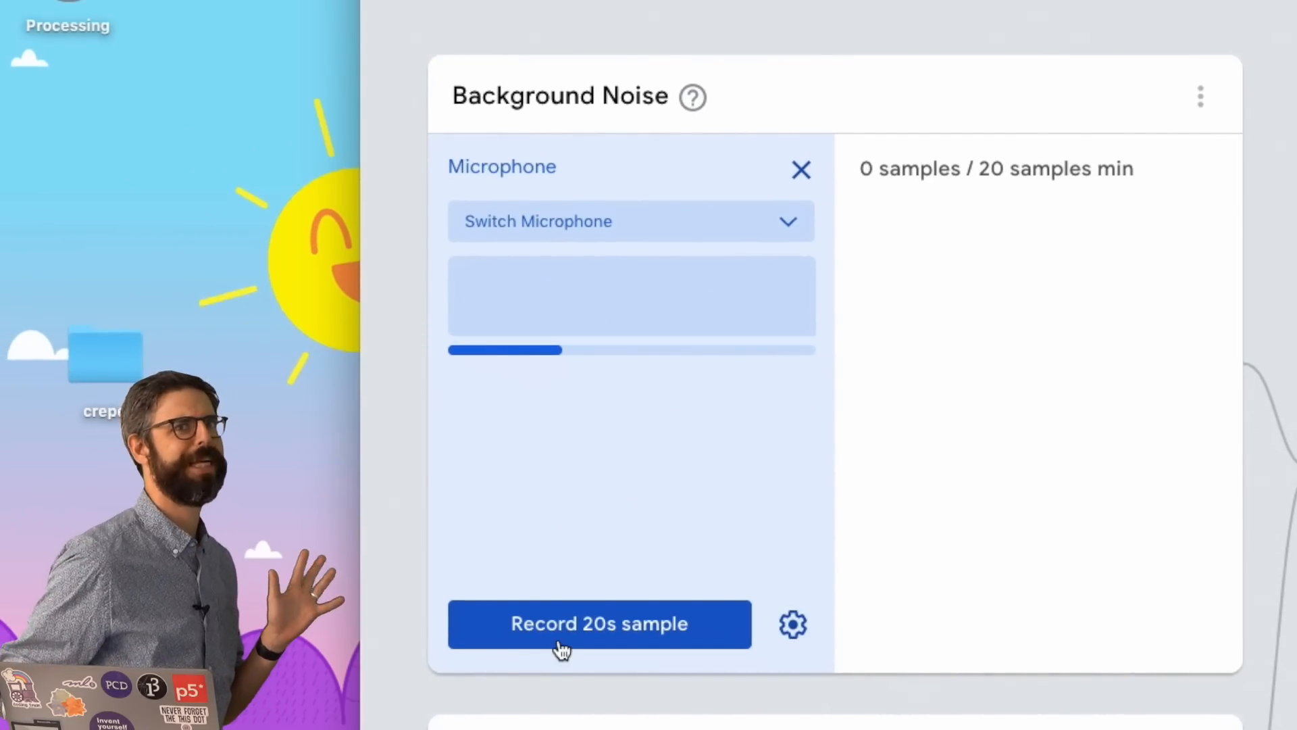
left_click(599, 624)
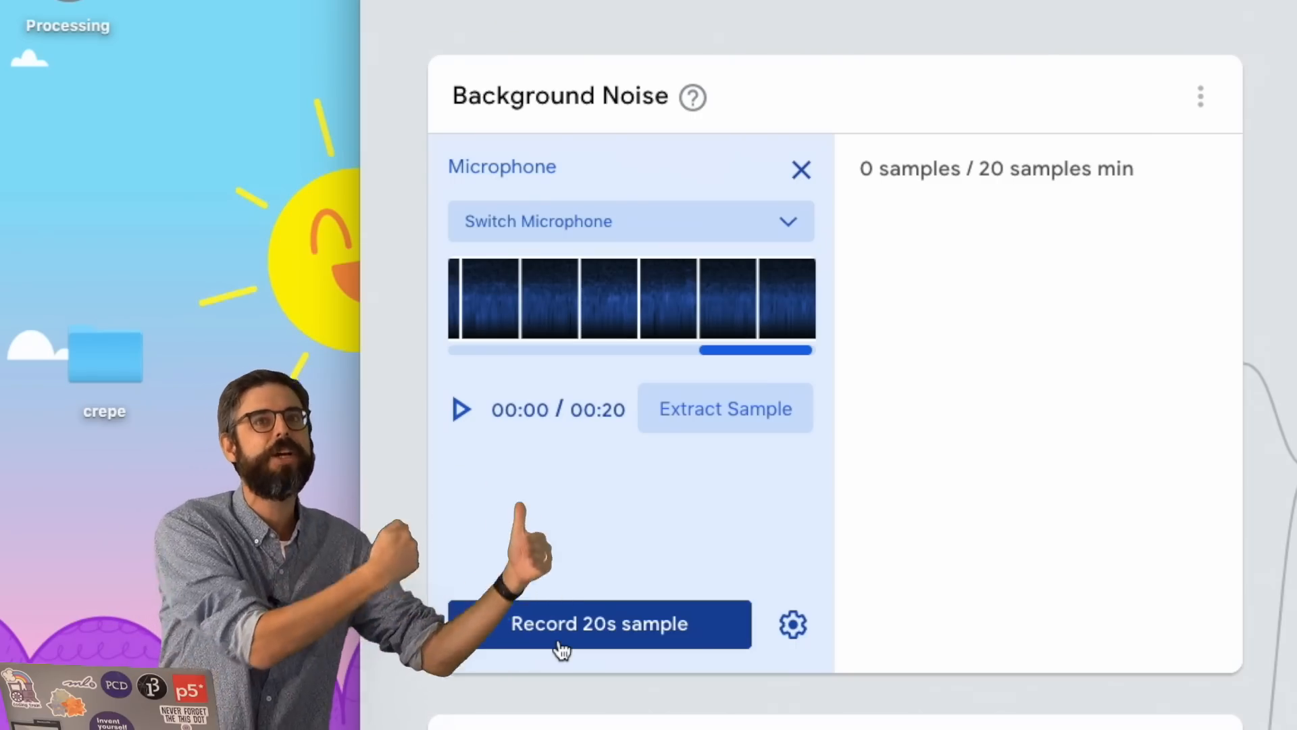
mouse_move(677, 471)
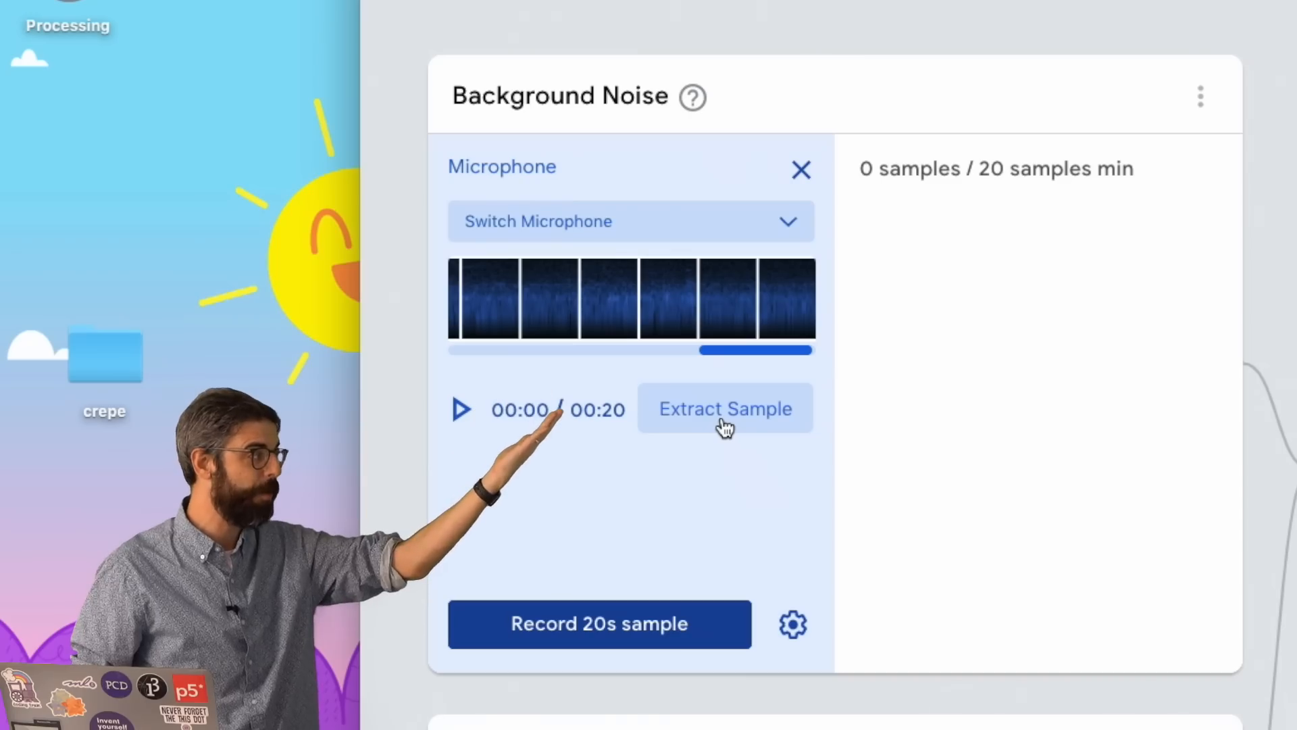
left_click(724, 408)
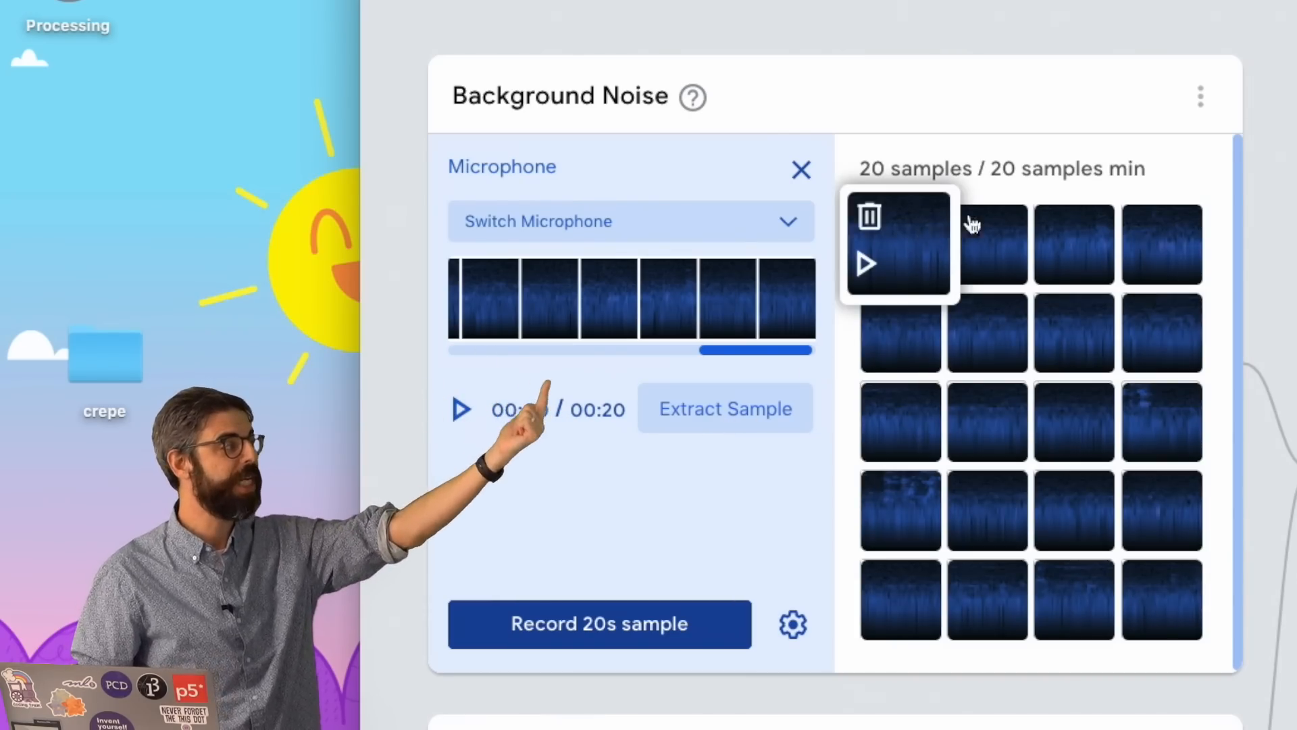
mouse_move(1073, 421)
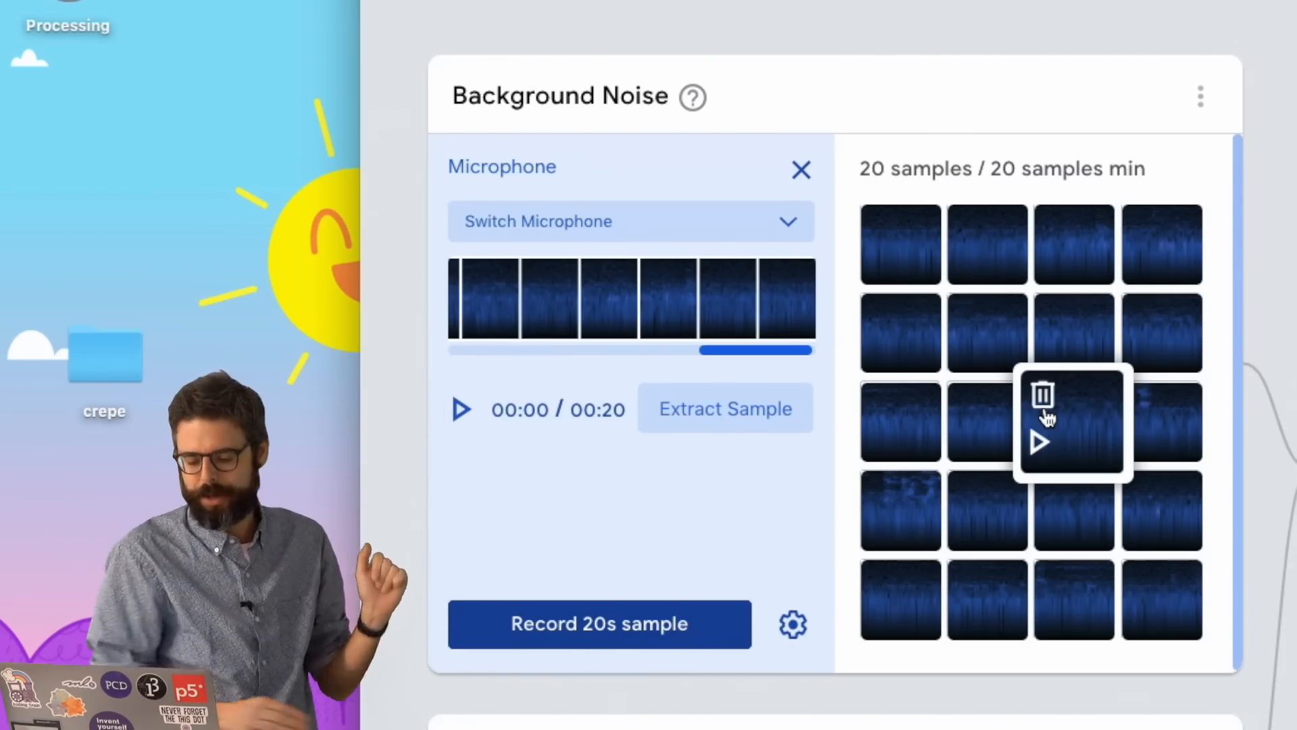
left_click(598, 623)
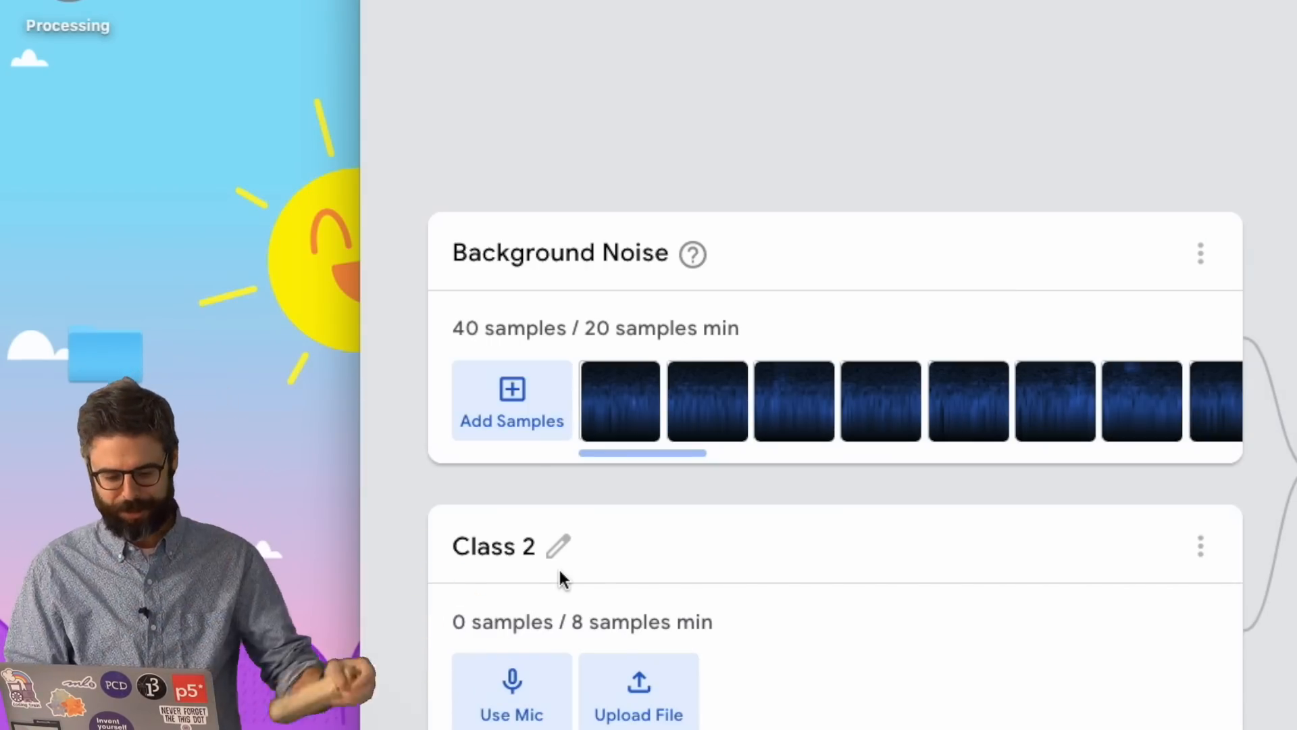
- Rename Class 2 to Train and start capturing its sounds from the microphone
left_click(559, 546)
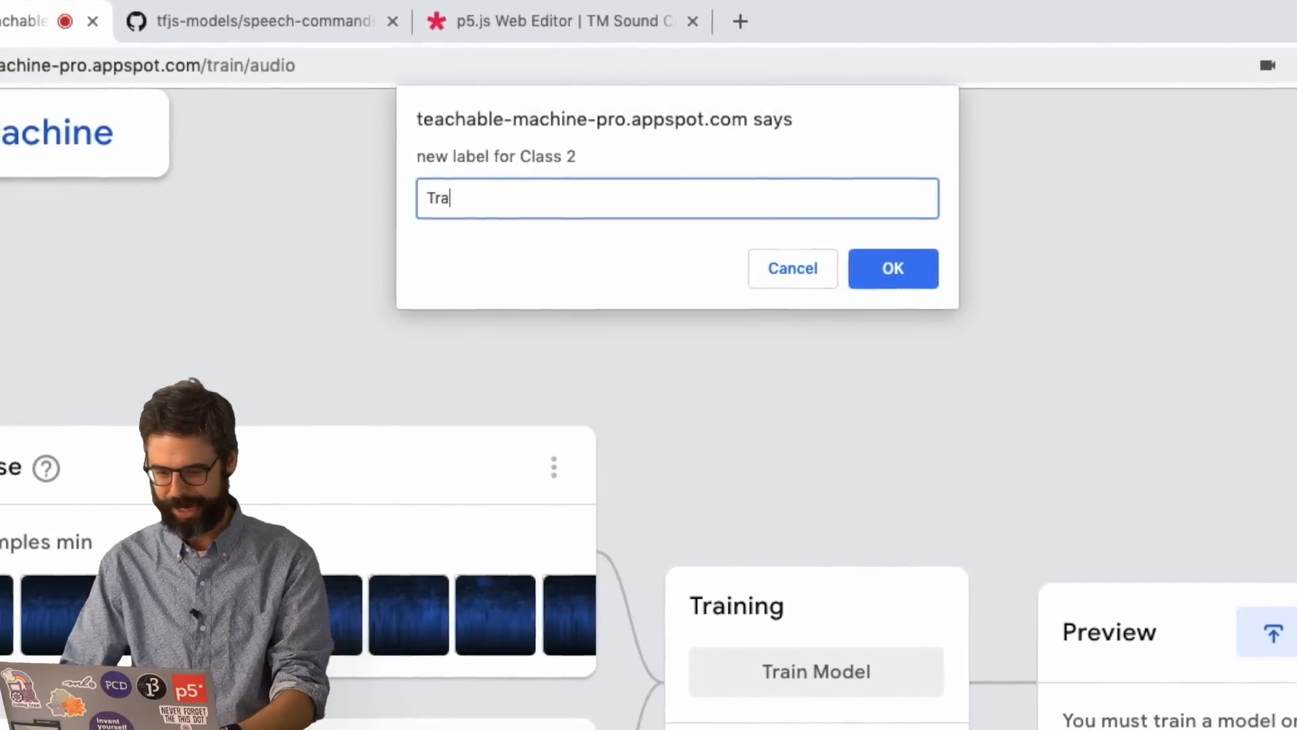
left_click(893, 268)
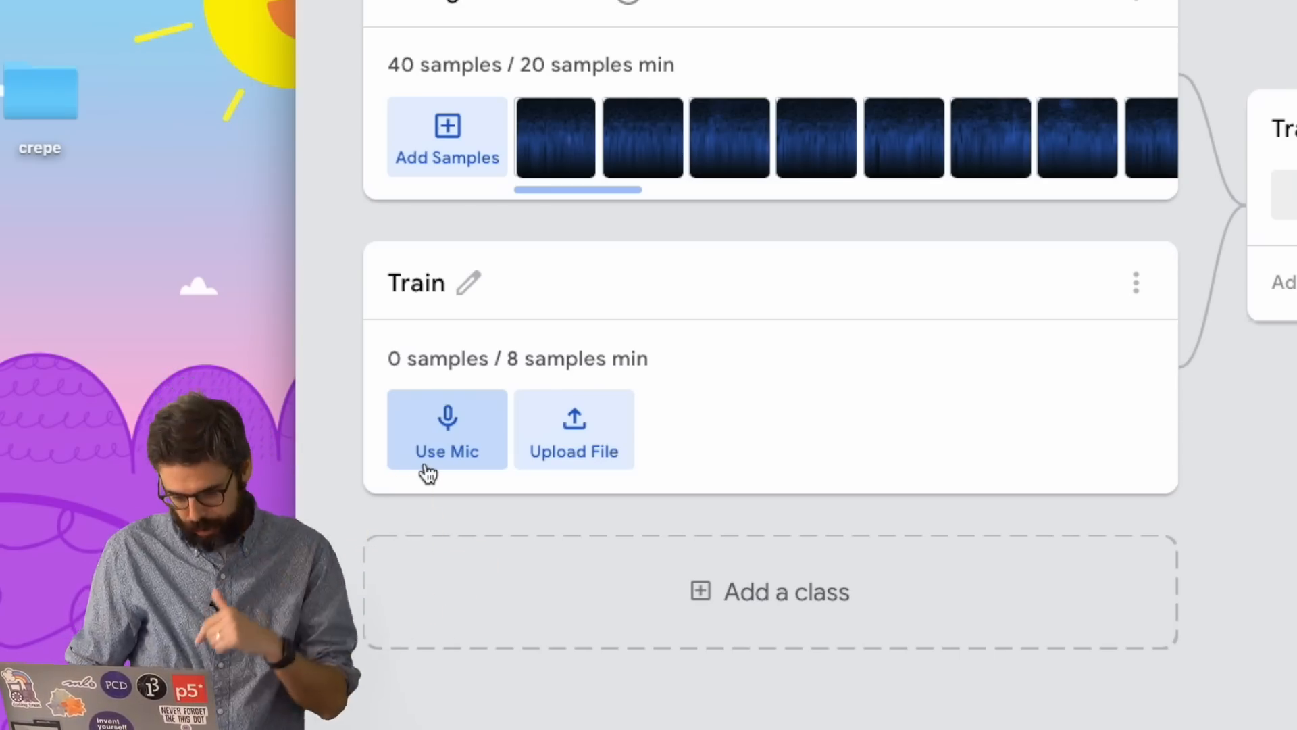
left_click(446, 428)
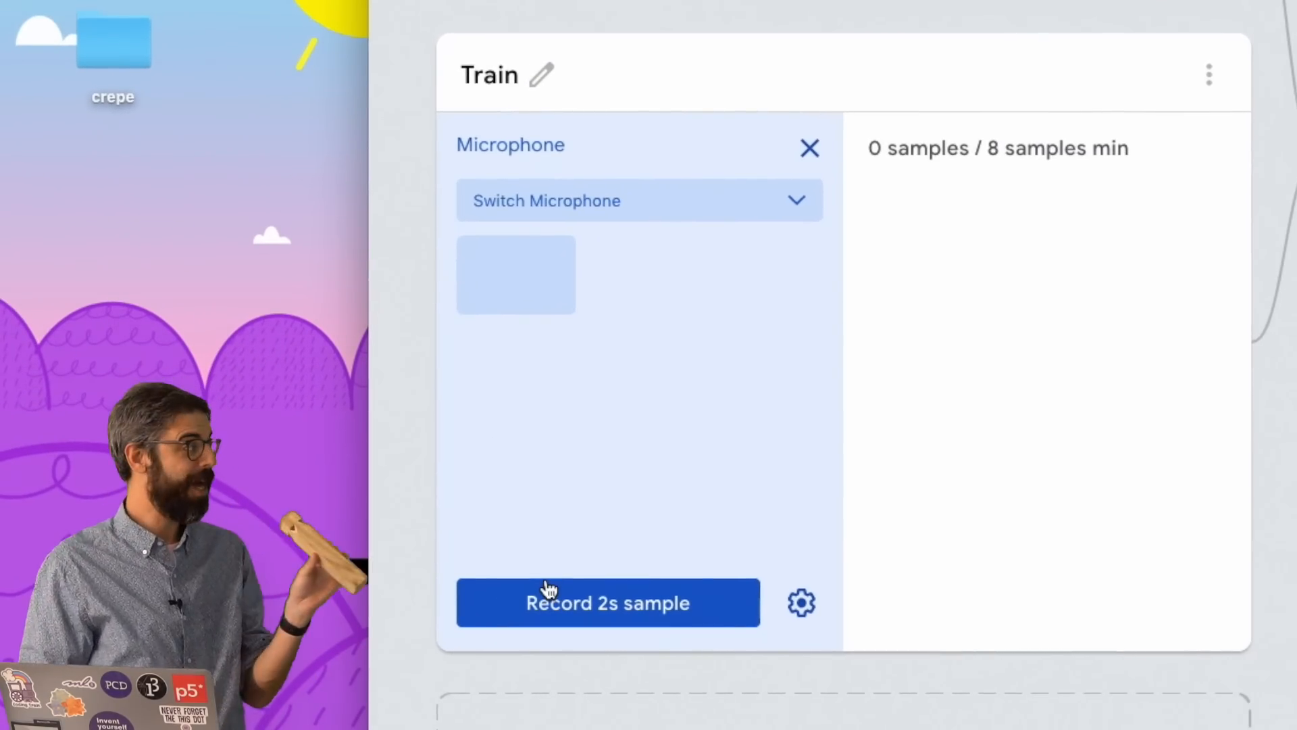
- Record two-second whistle clips repeatedly and extract them as Train samples
left_click(607, 602)
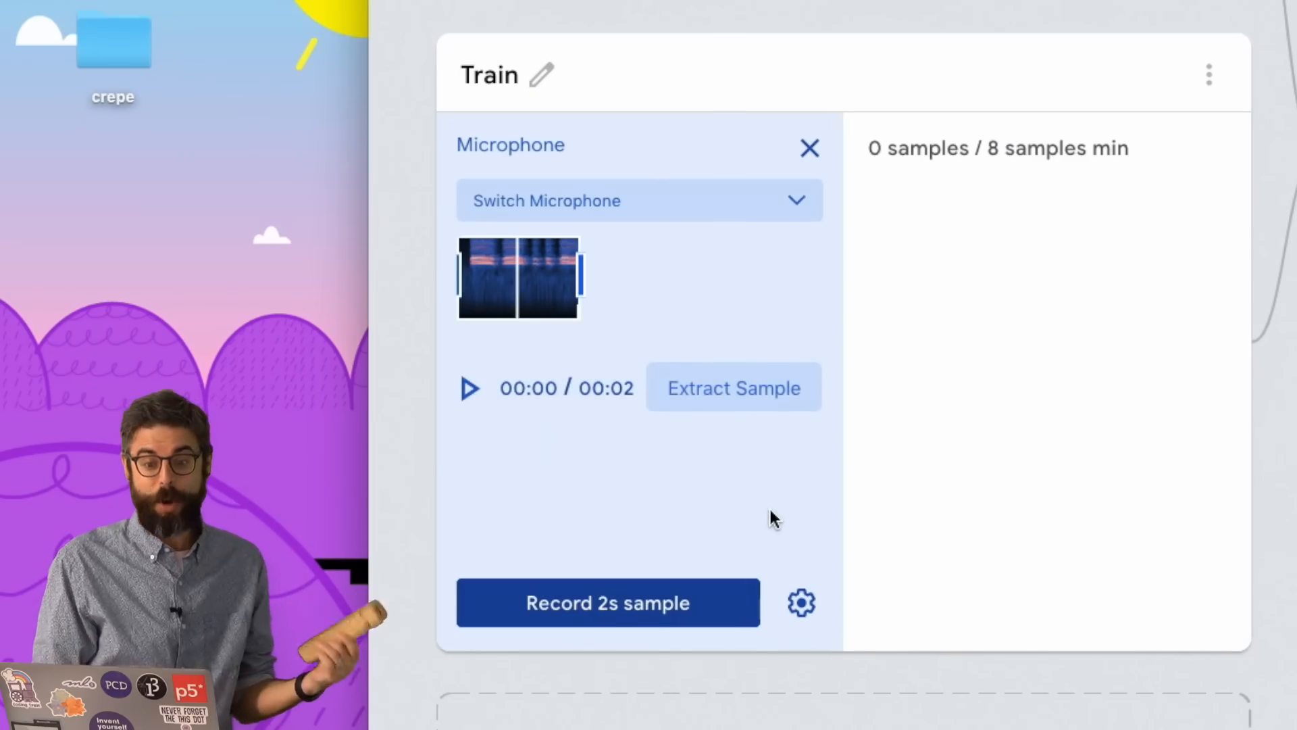
left_click(733, 387)
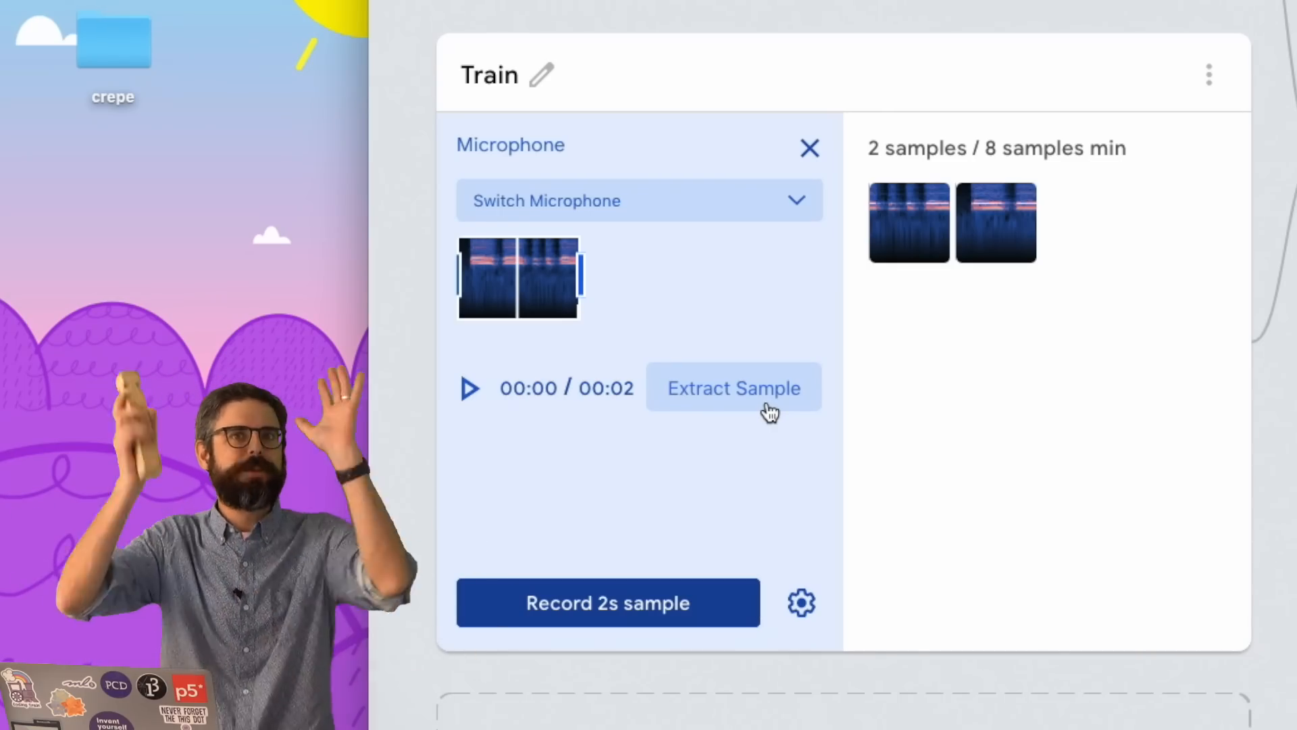
left_click(607, 602)
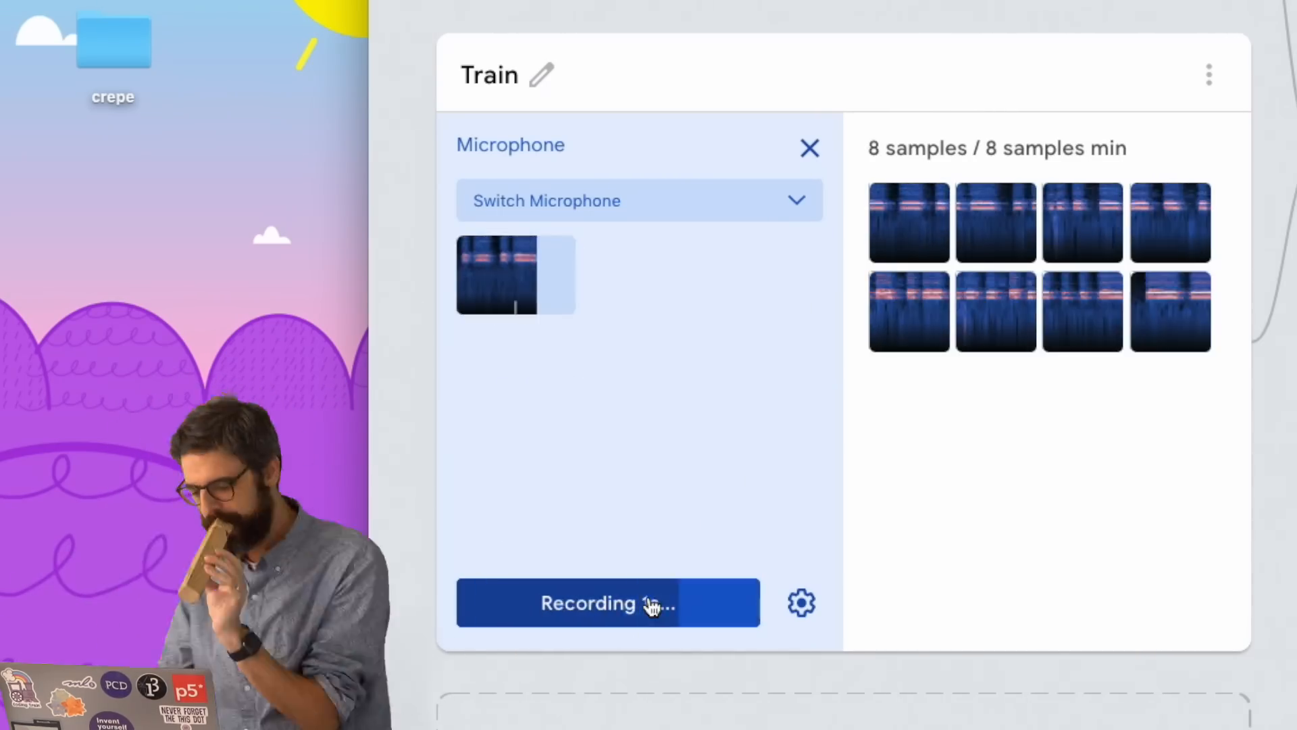
left_click(607, 602)
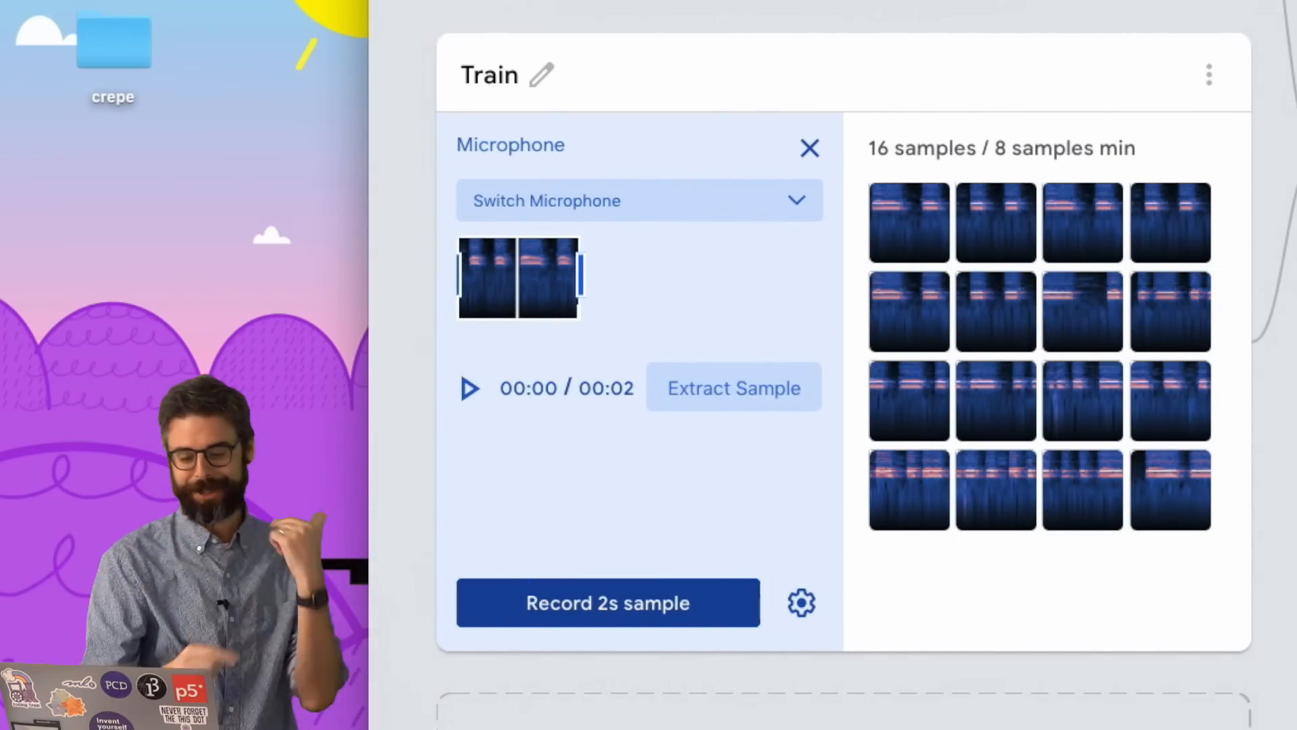
scroll("down", 3)
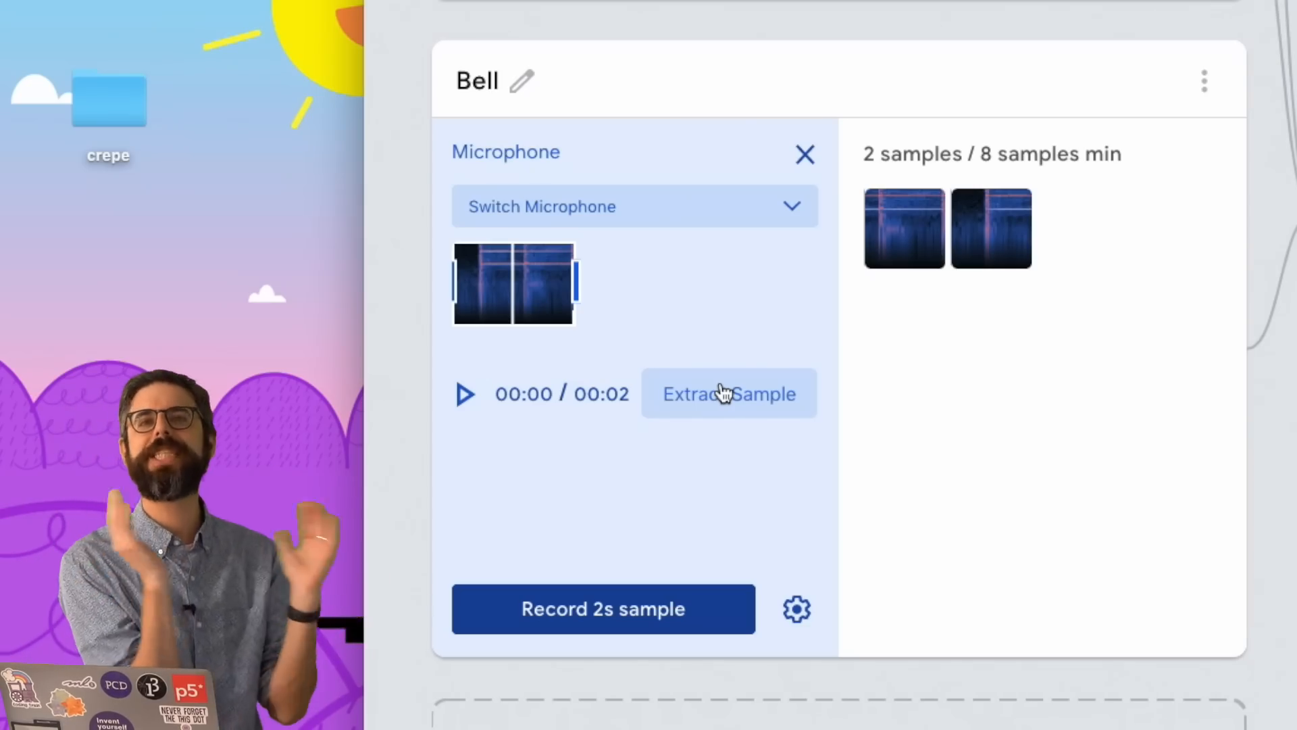
- Set a 16-second duration, record bell ringing and save it as Bell samples
left_click(795, 609)
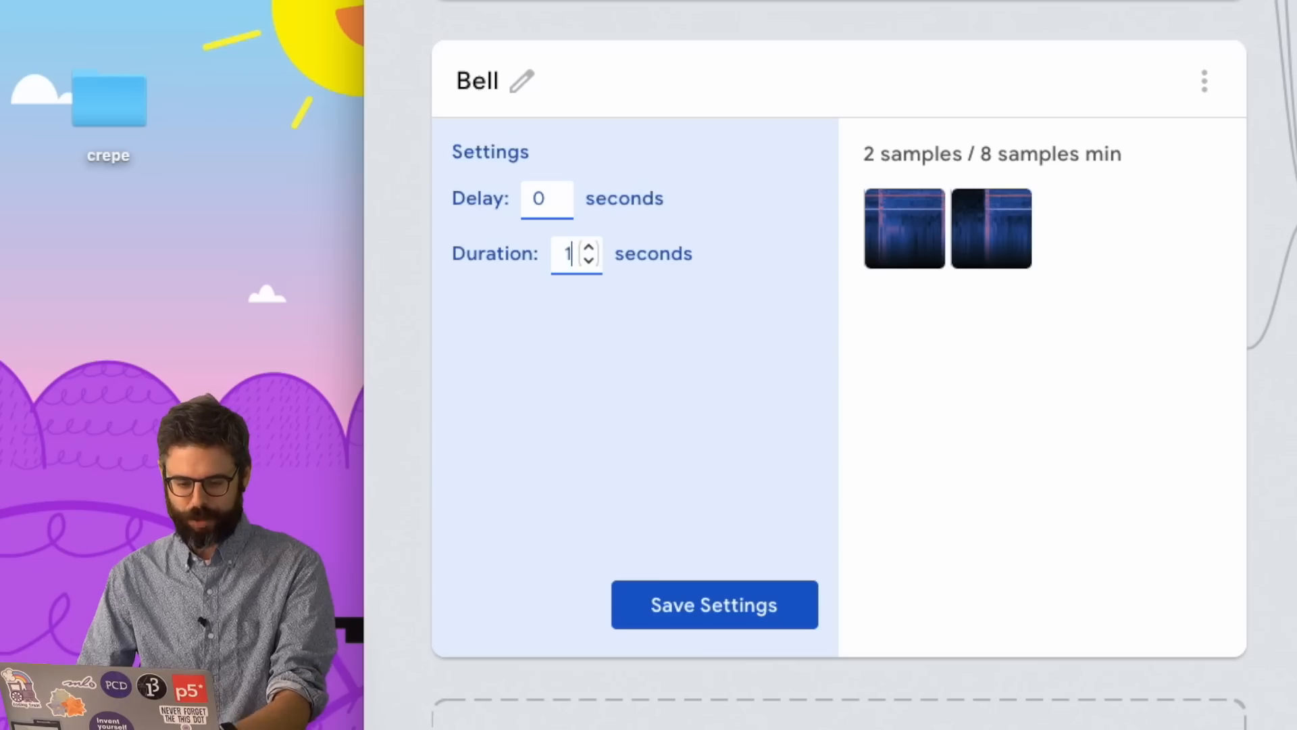
left_click(714, 604)
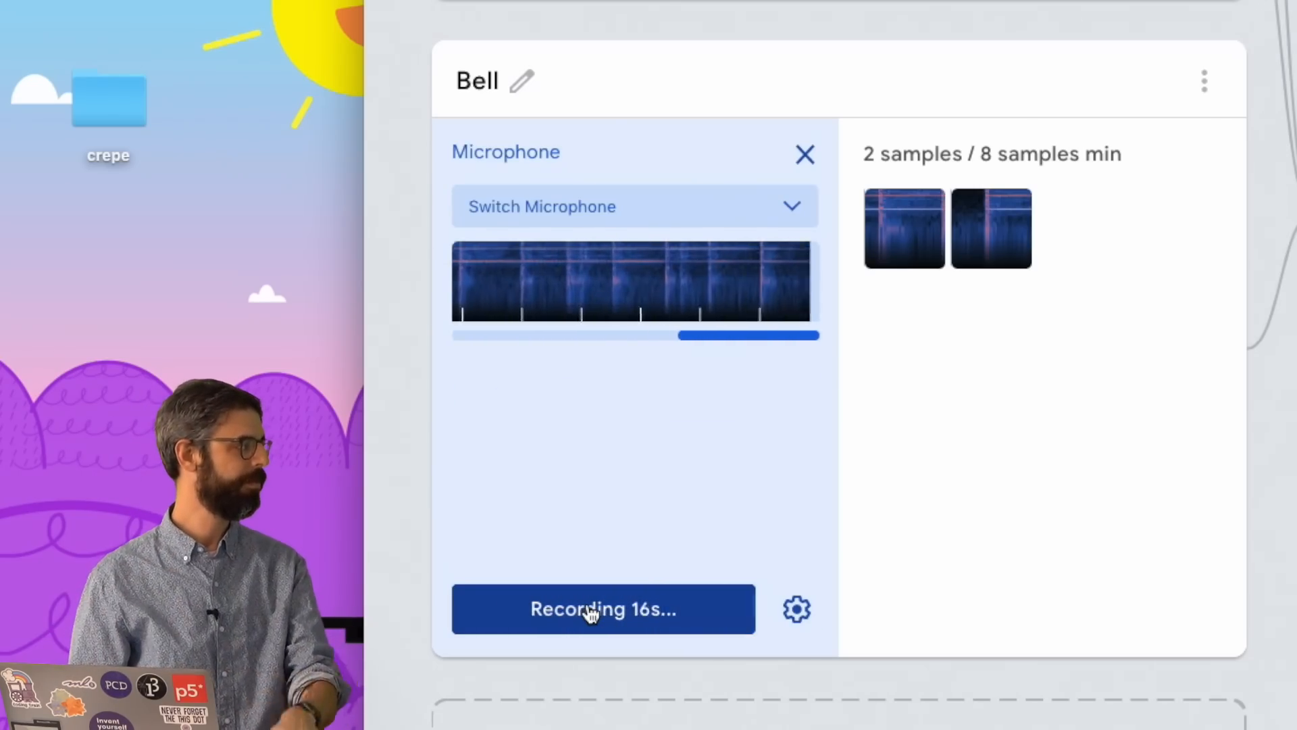
left_click(602, 608)
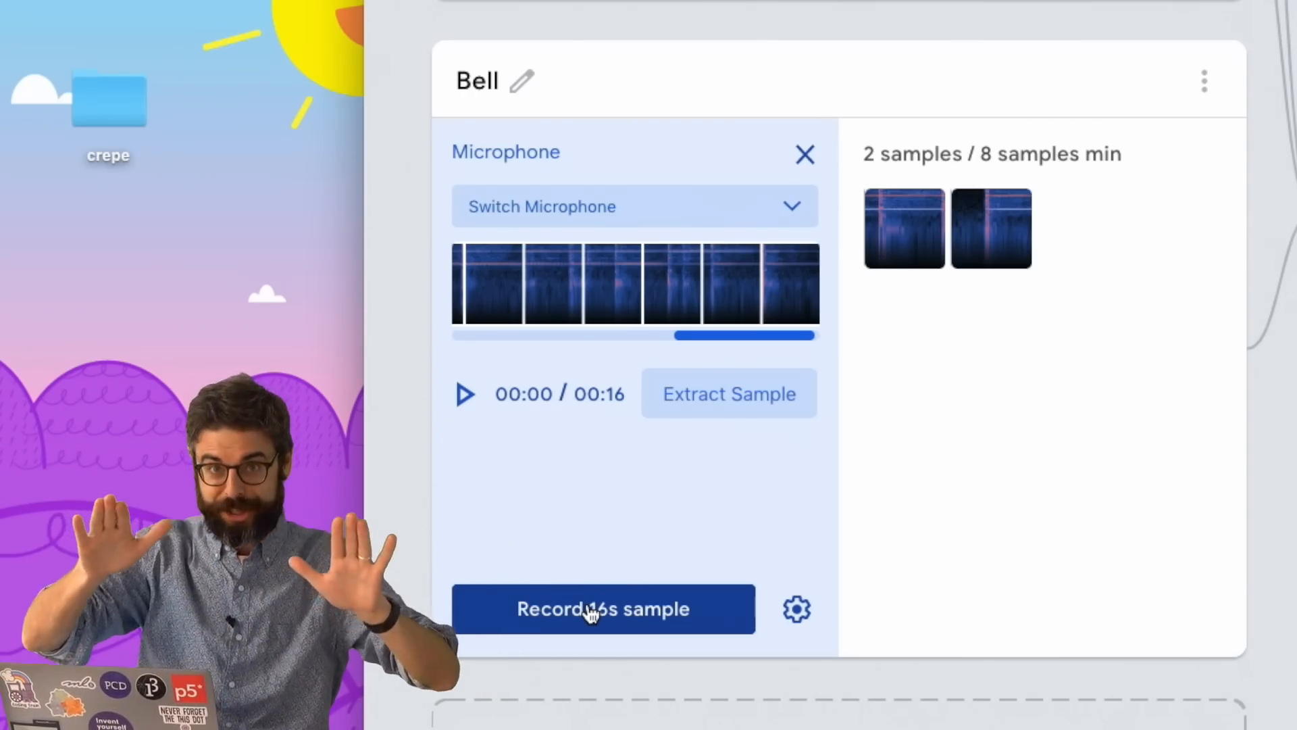
left_click(729, 393)
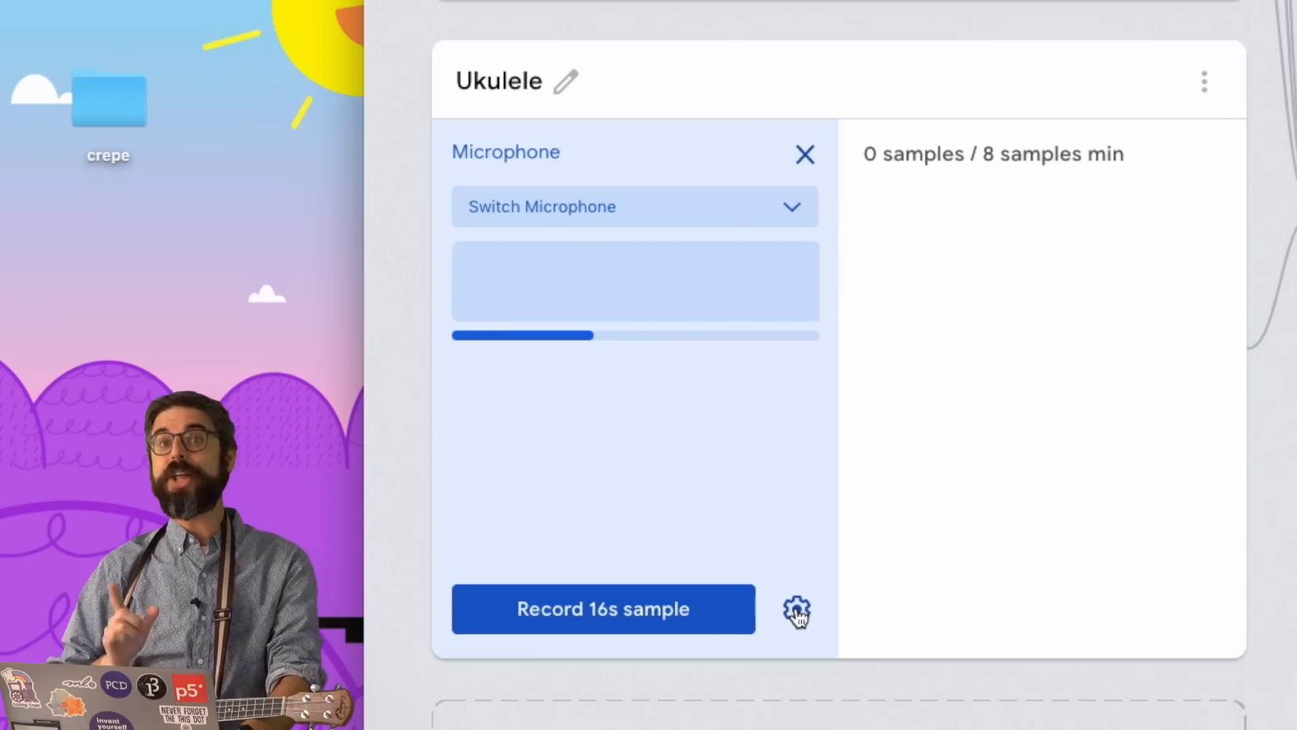
- Keep 0 s delay and 16 s duration, record ukulele playing and extract Ukulele samples
left_click(796, 609)
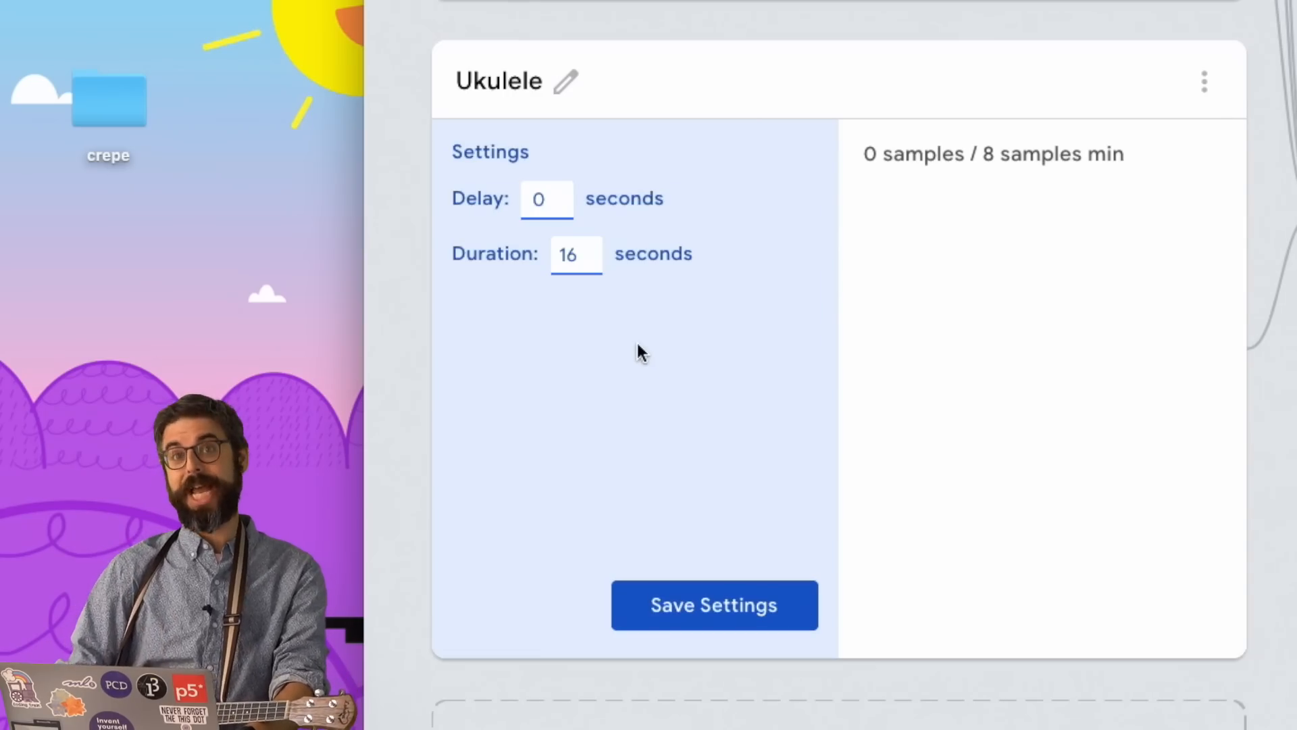
left_click(546, 199)
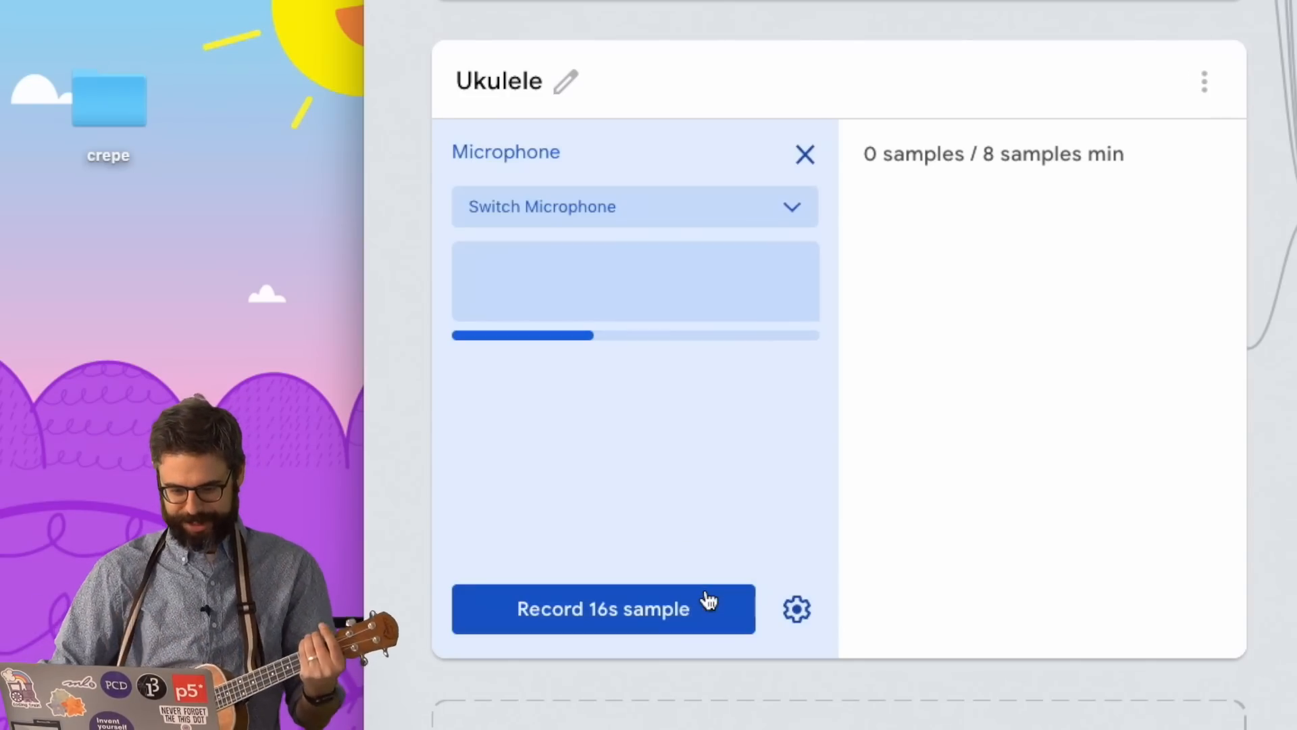
left_click(604, 608)
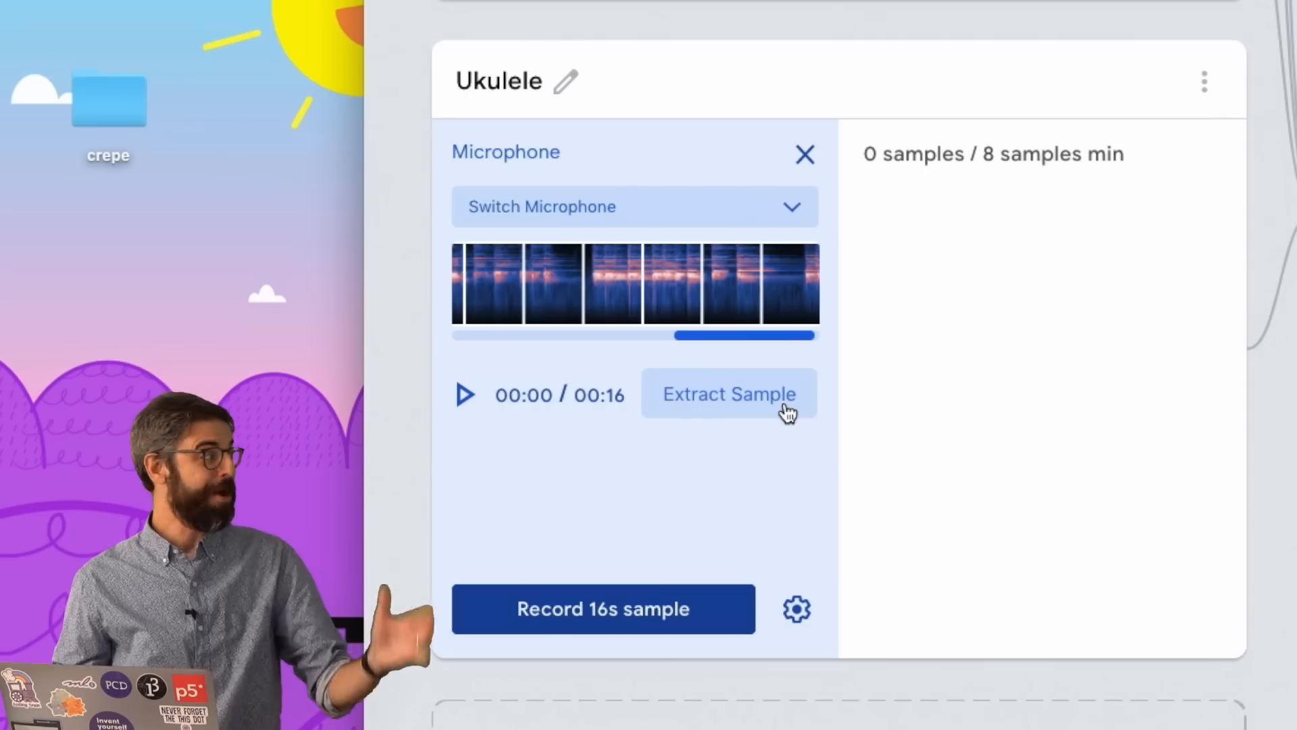
left_click(728, 394)
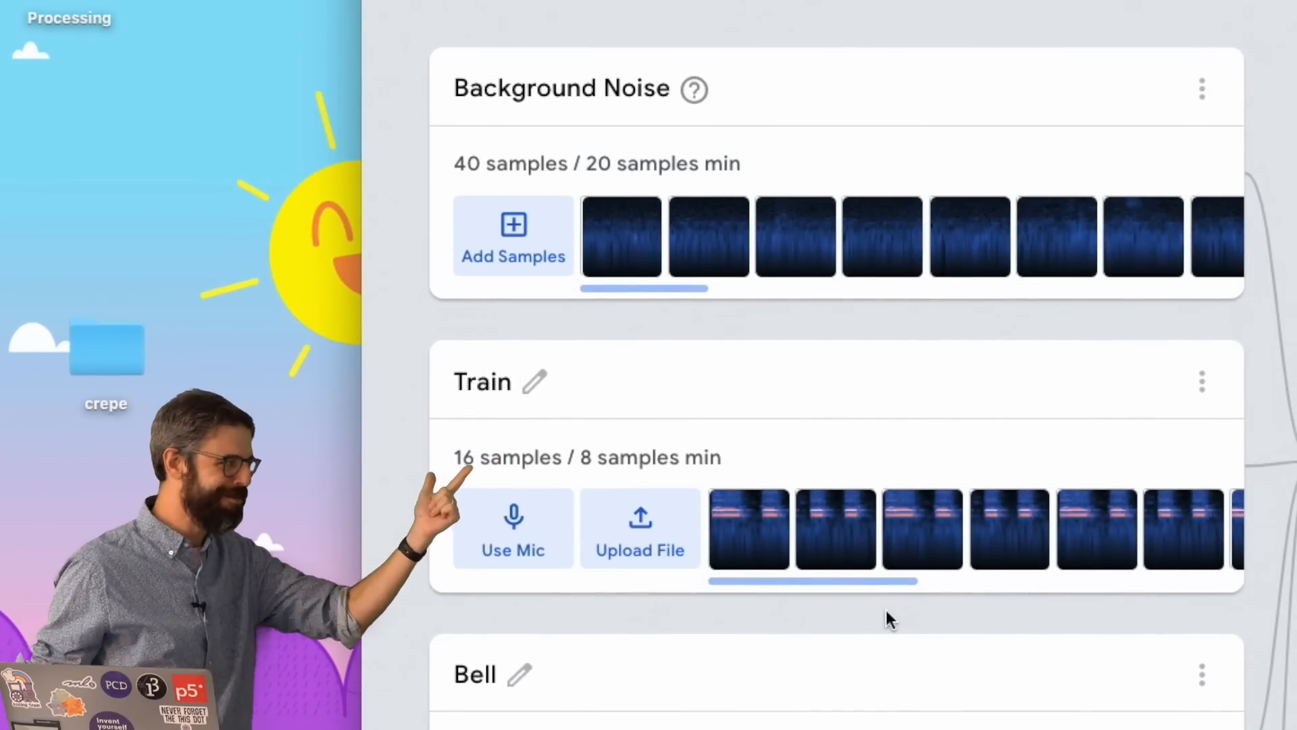
scroll("down", 3)
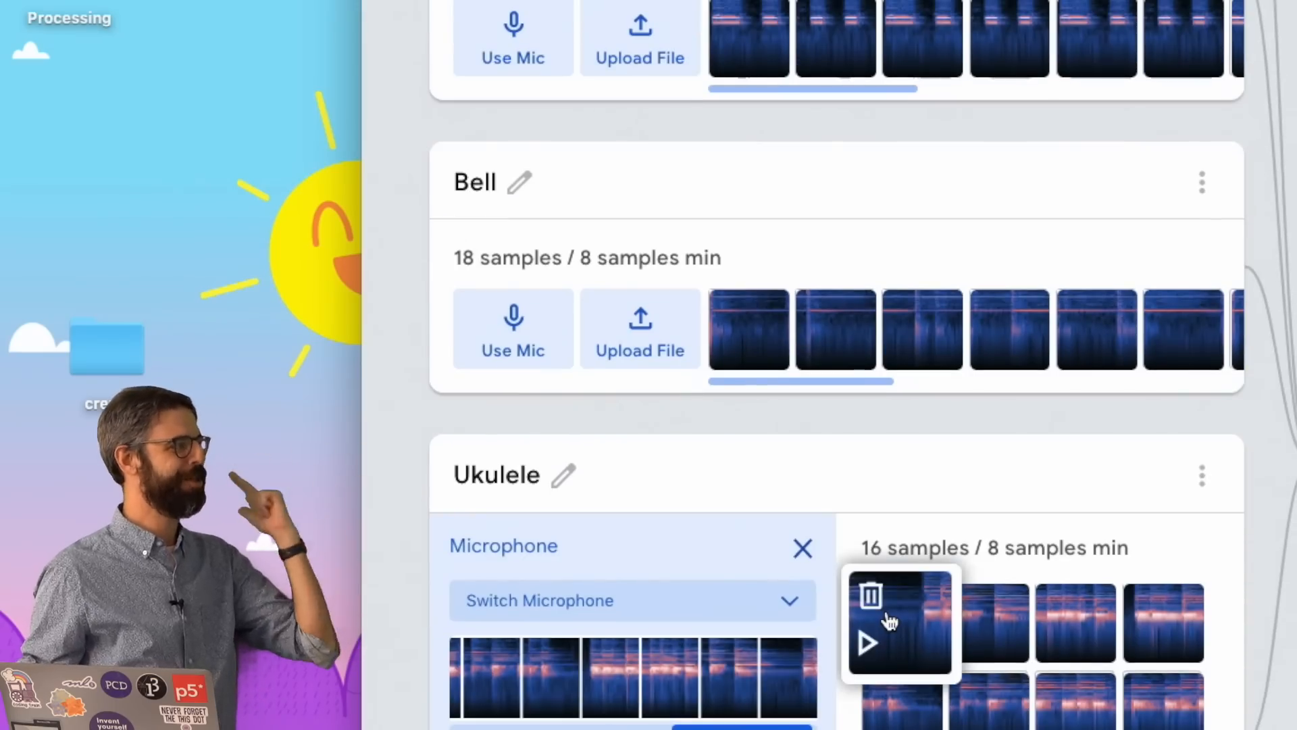
scroll("down", 3)
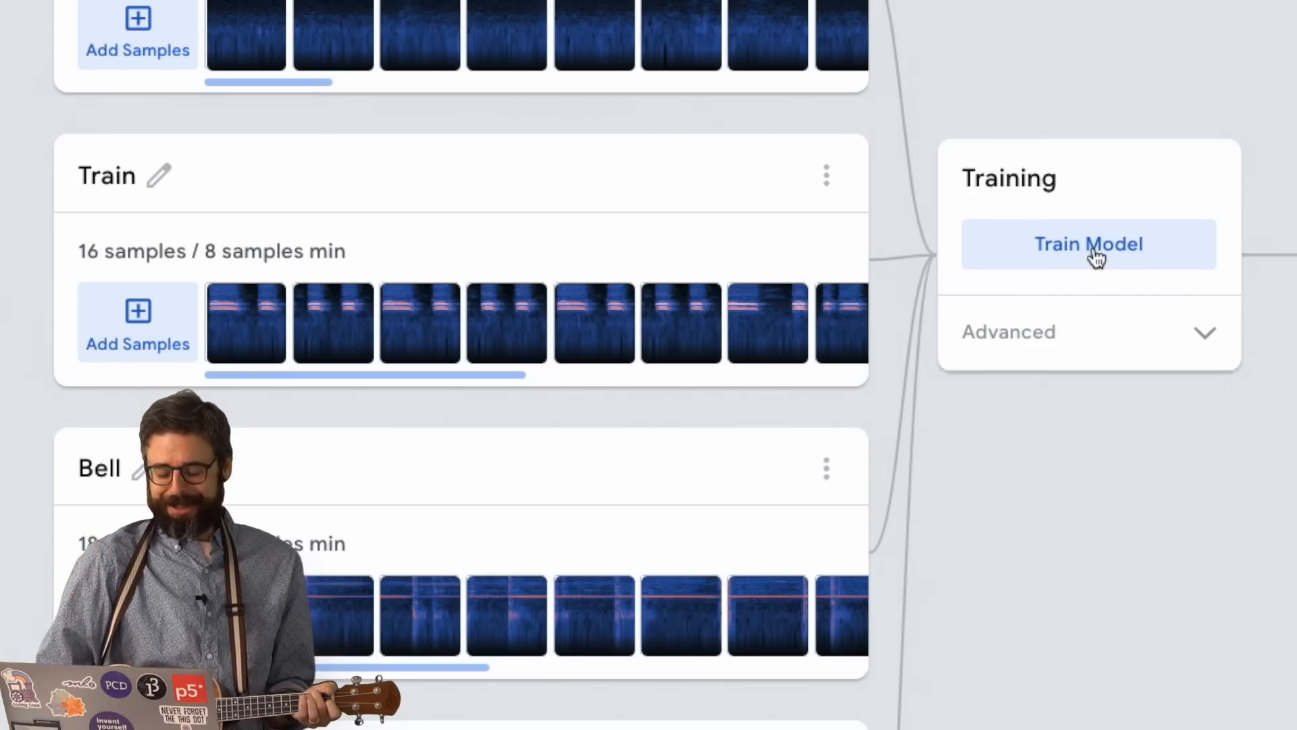
- Train the audio model on the four recorded classes
left_click(1088, 244)
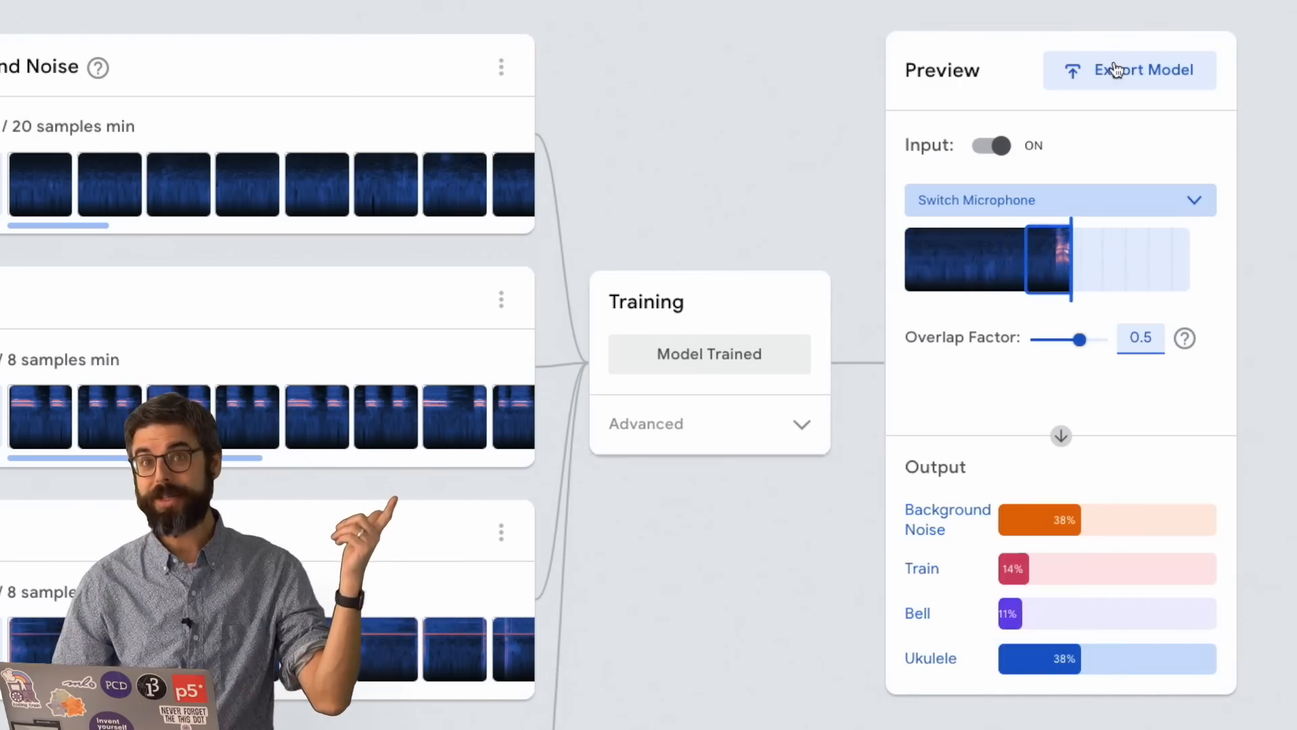
- Export the trained model via Cloud upload to get a hosted link
left_click(1128, 70)
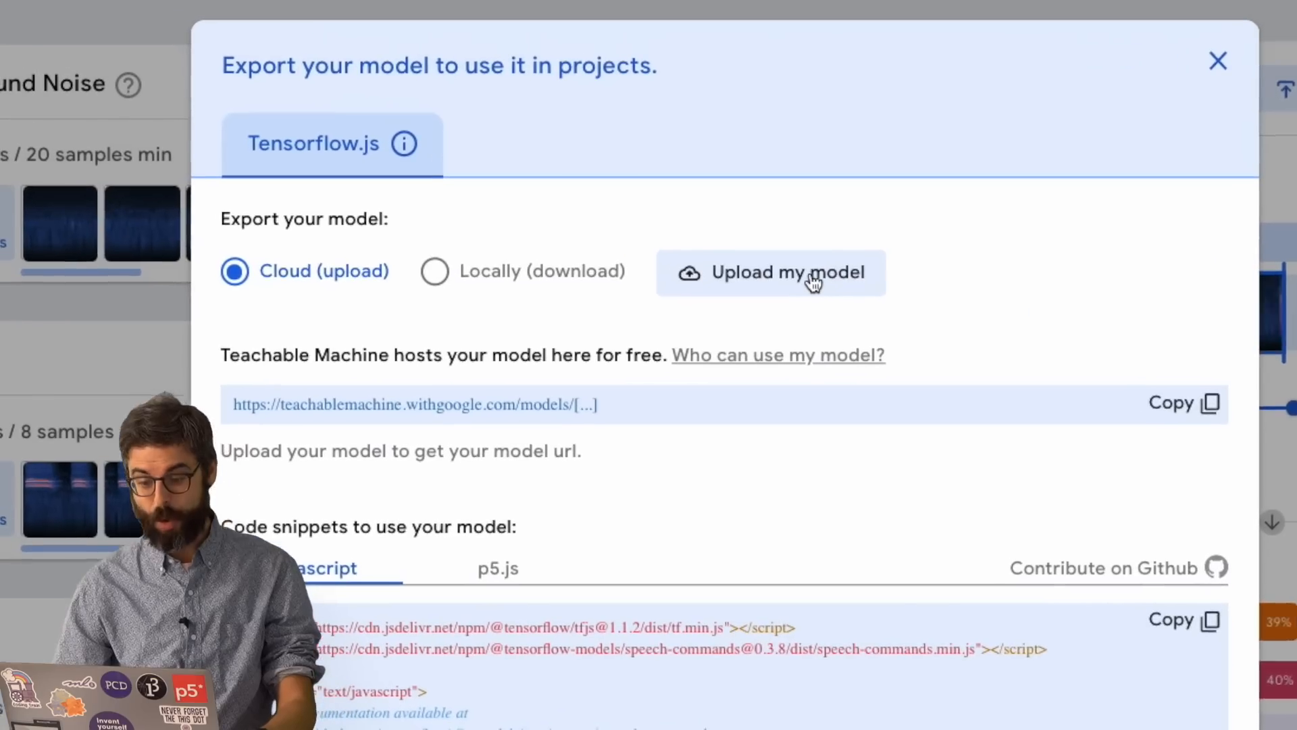
left_click(770, 272)
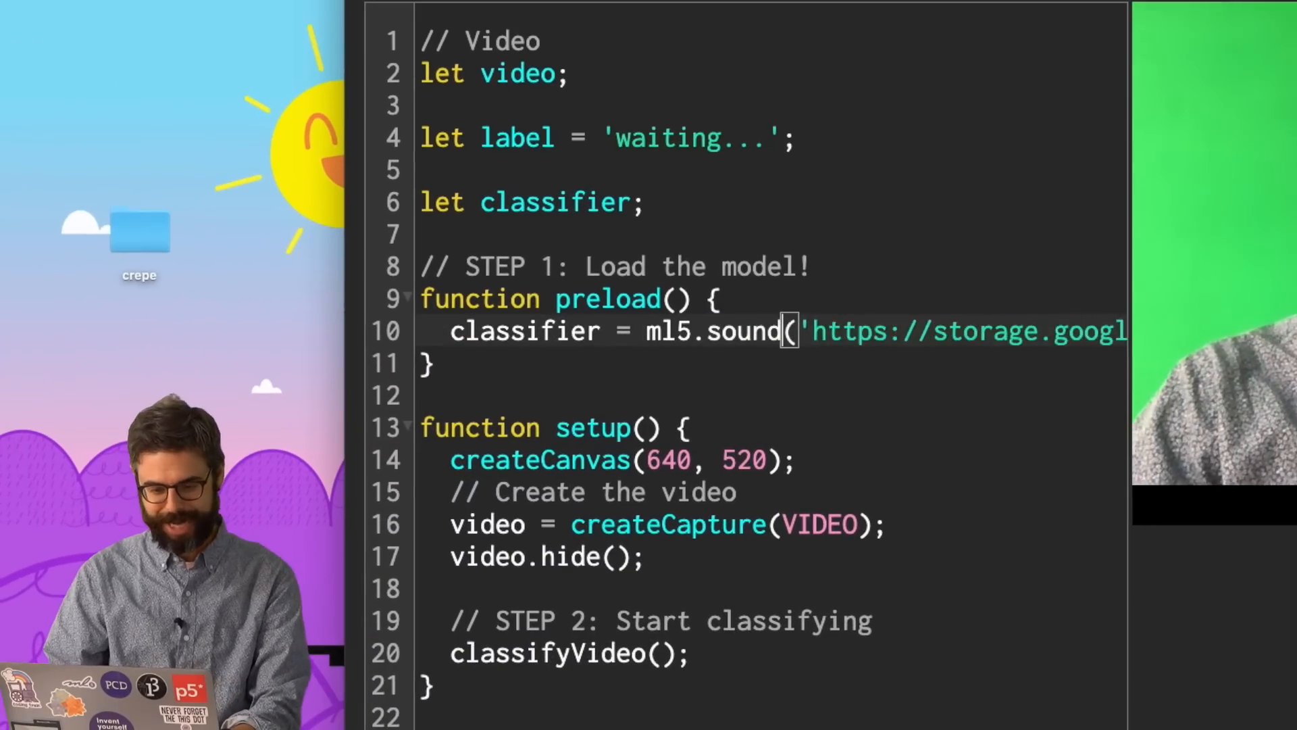
- Load the model with ml5.soundClassifier, remove the leftover video classification call and run the sketch
type("Classifier")
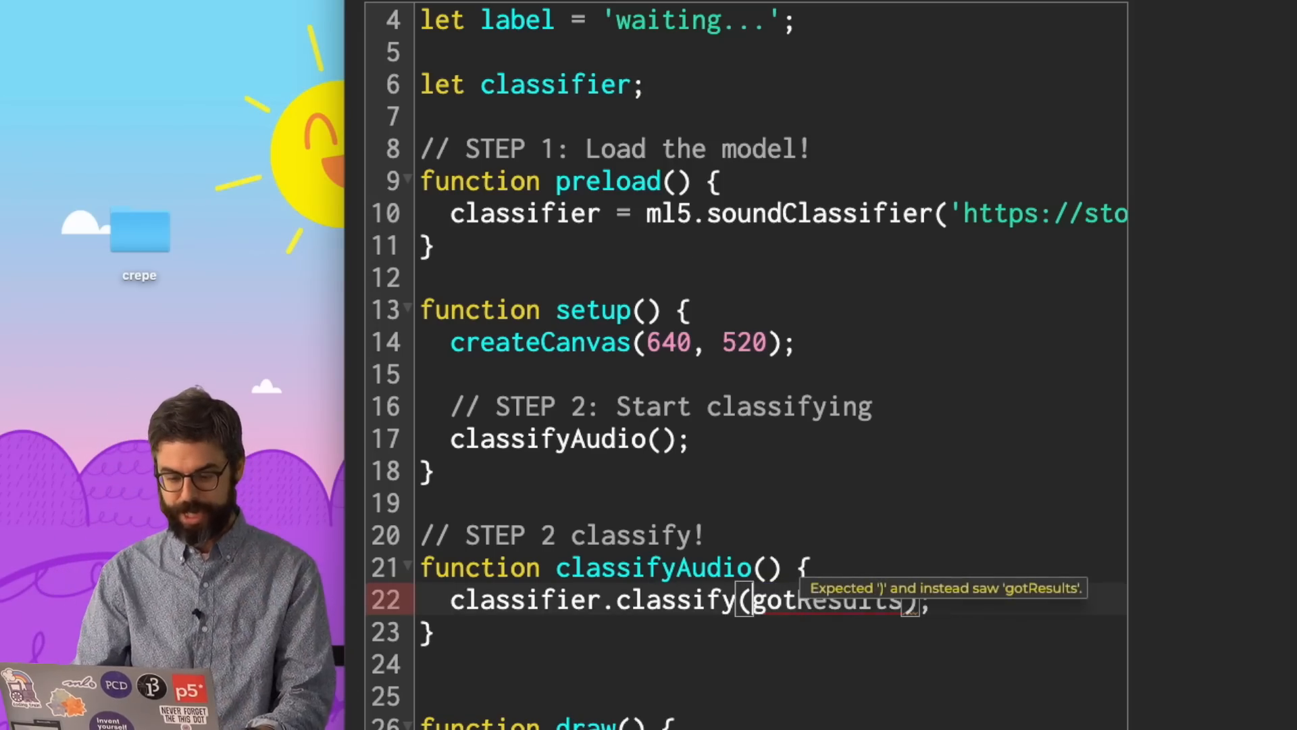
scroll("down", 3)
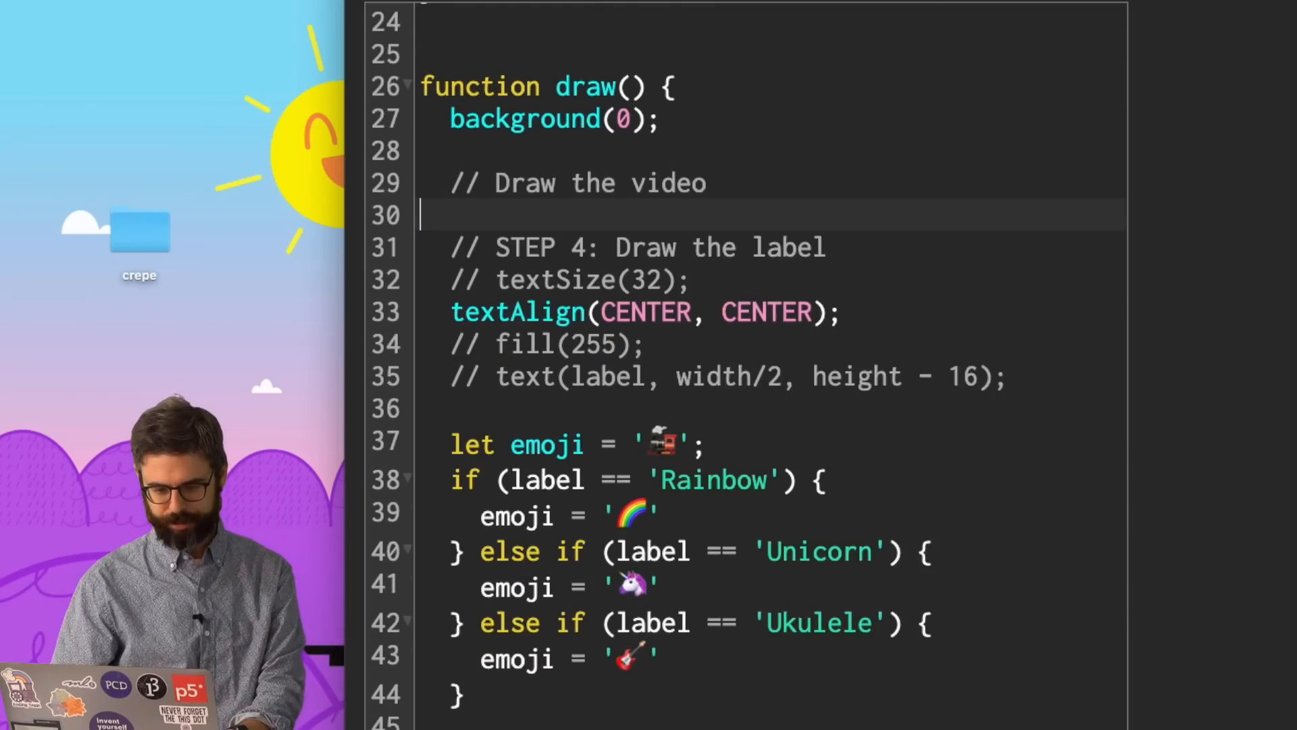
scroll("down", 3)
type("Bell")
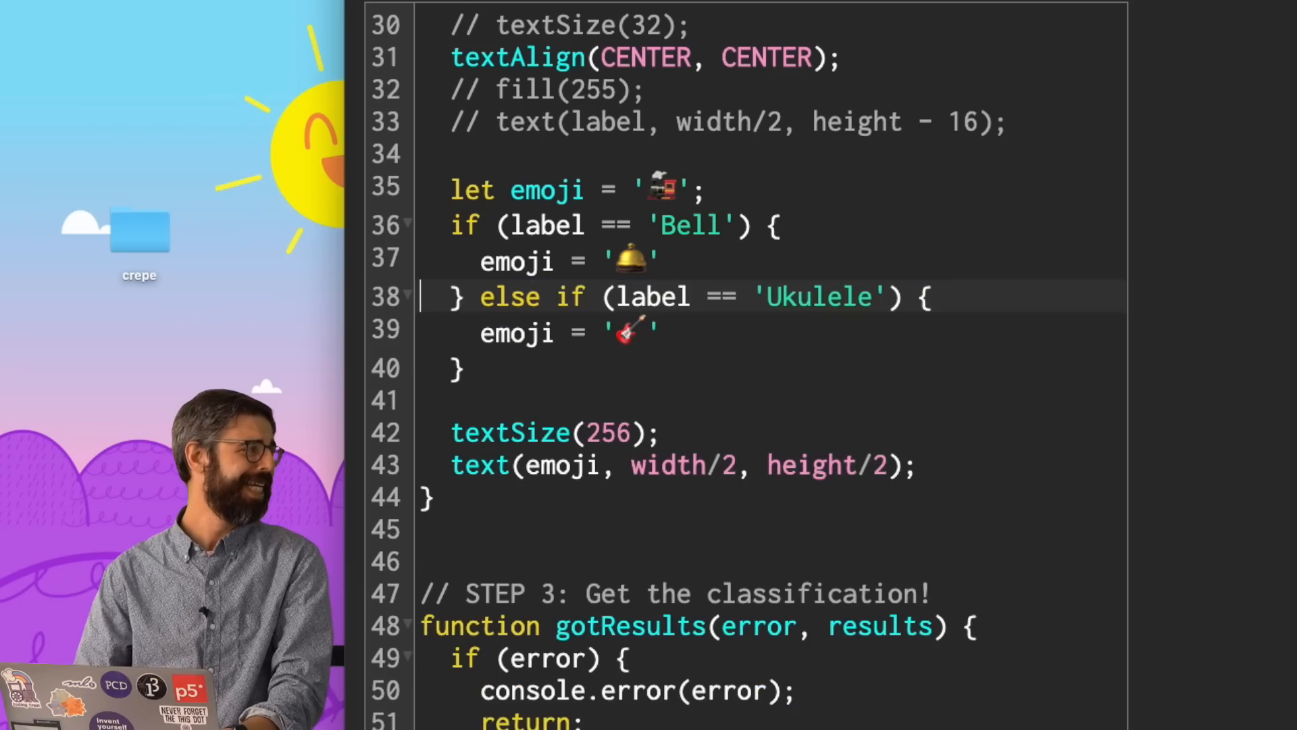
scroll("down", 3)
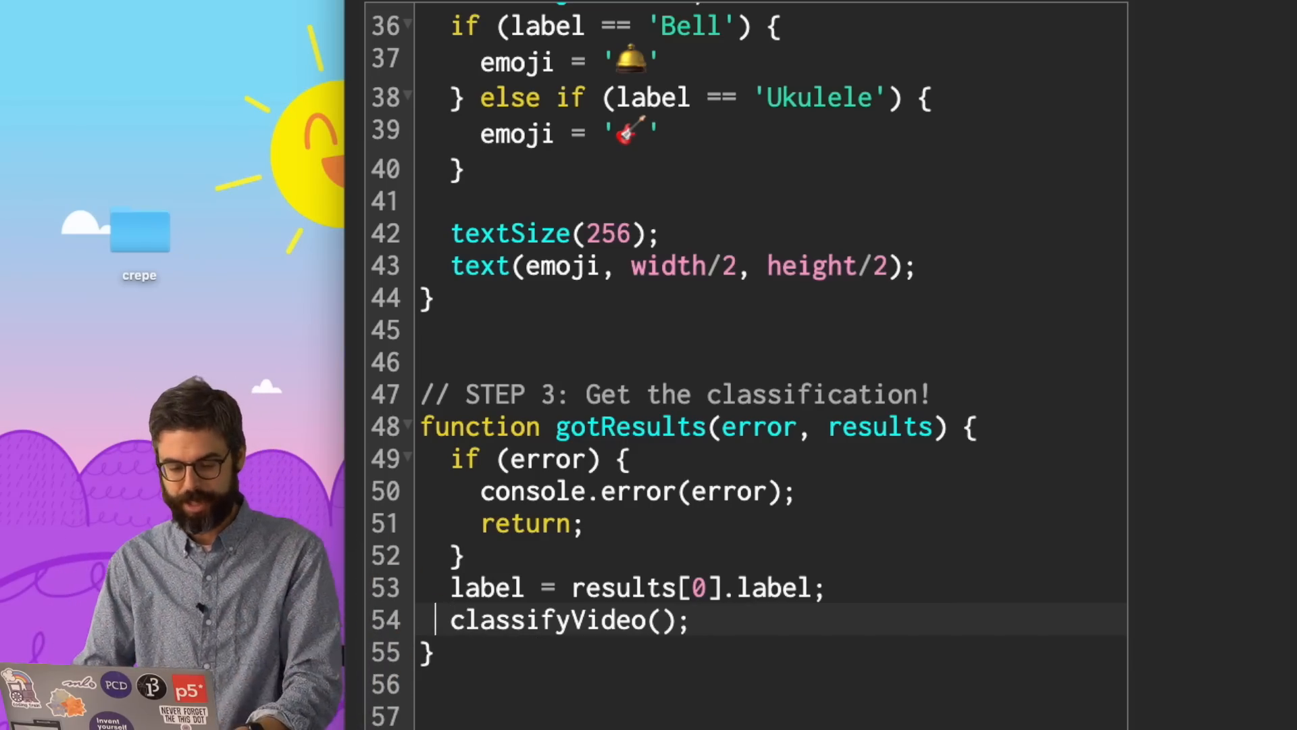
double_click(567, 620)
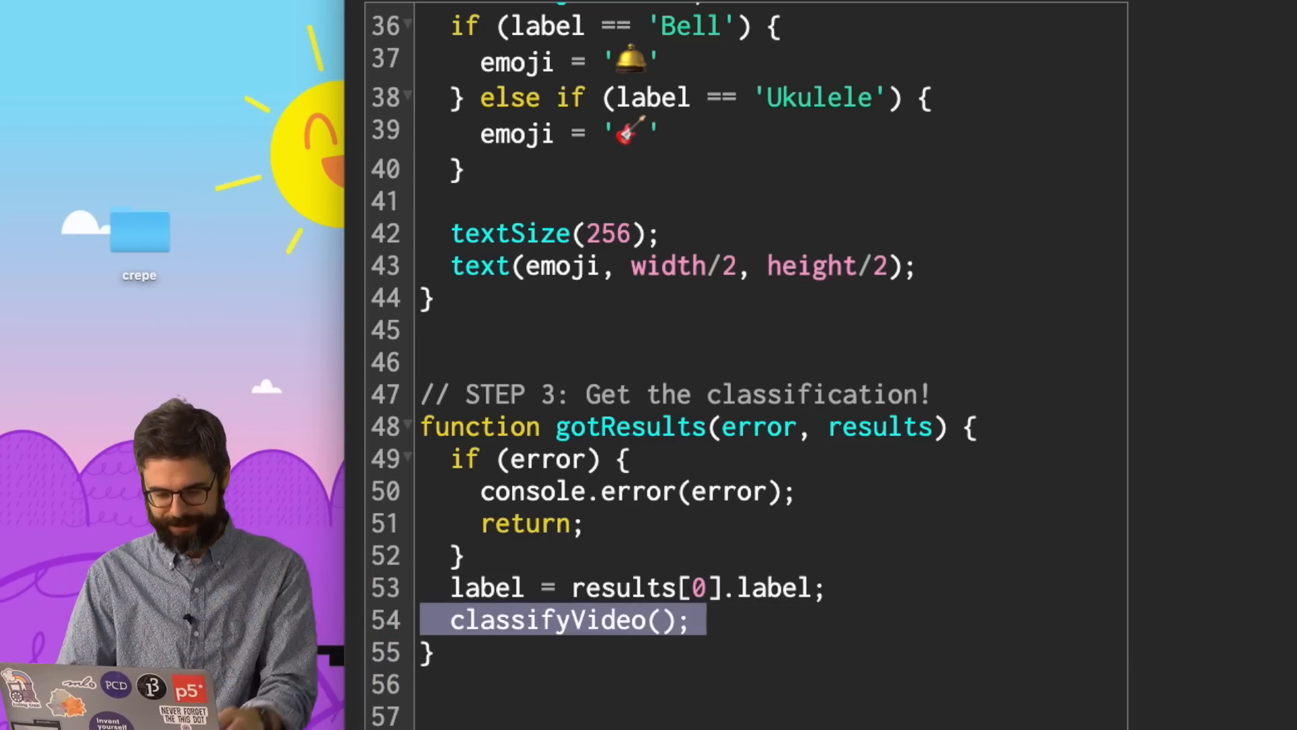
scroll("up", 3)
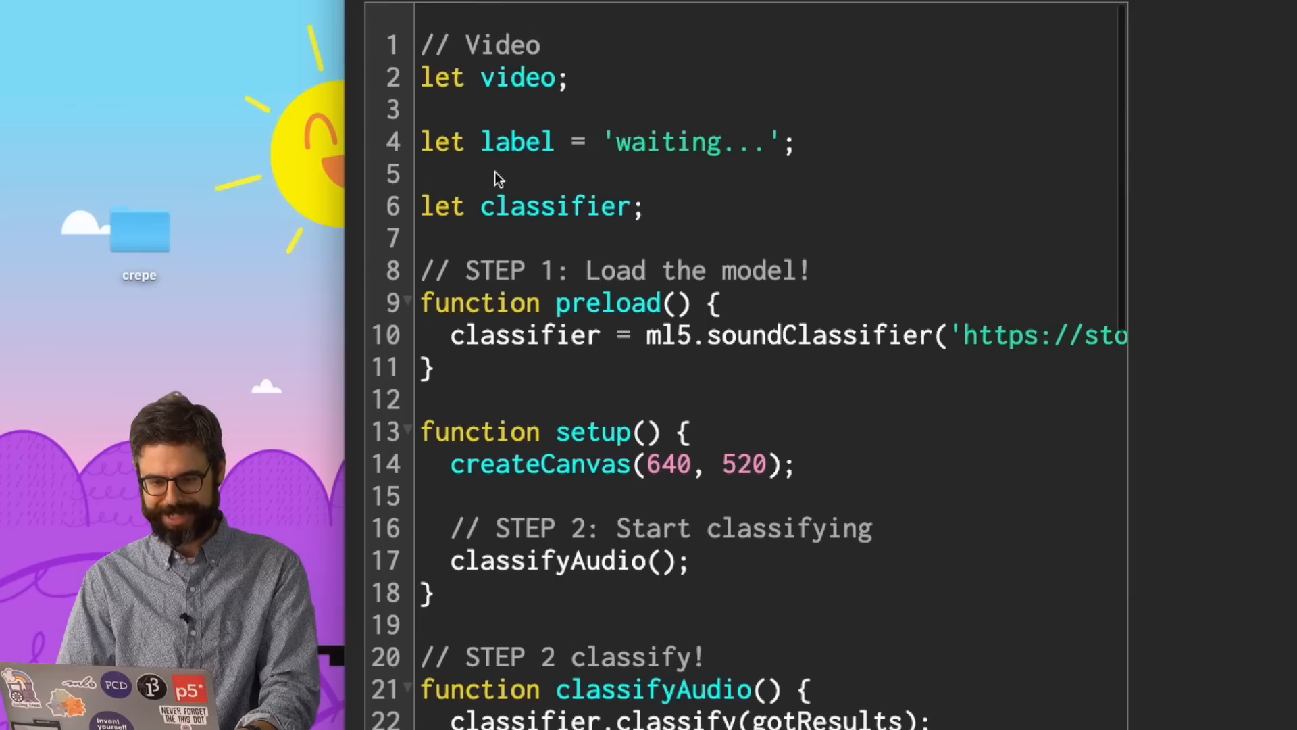
left_click(93, 30)
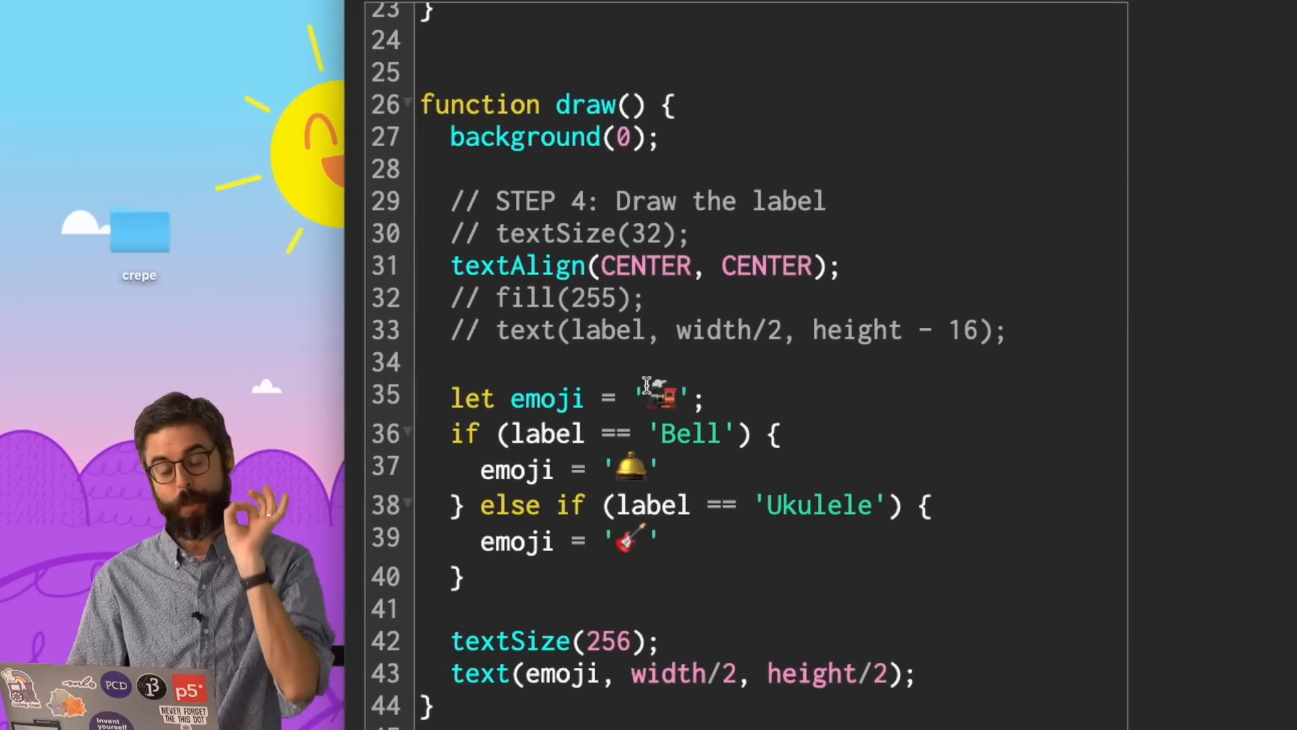
mouse_move(645, 393)
type("e")
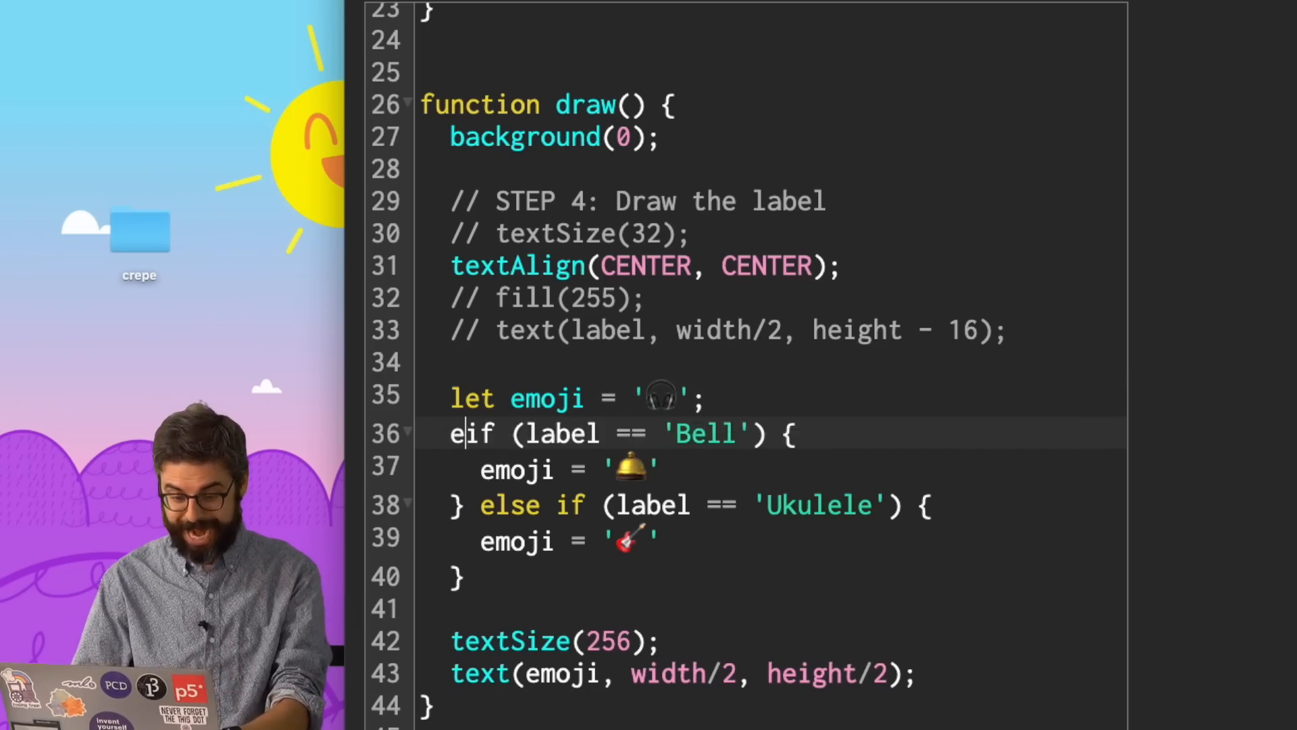
- Add an if (label == 'Train') branch showing the train emoji and run the sketch
type("if (l")
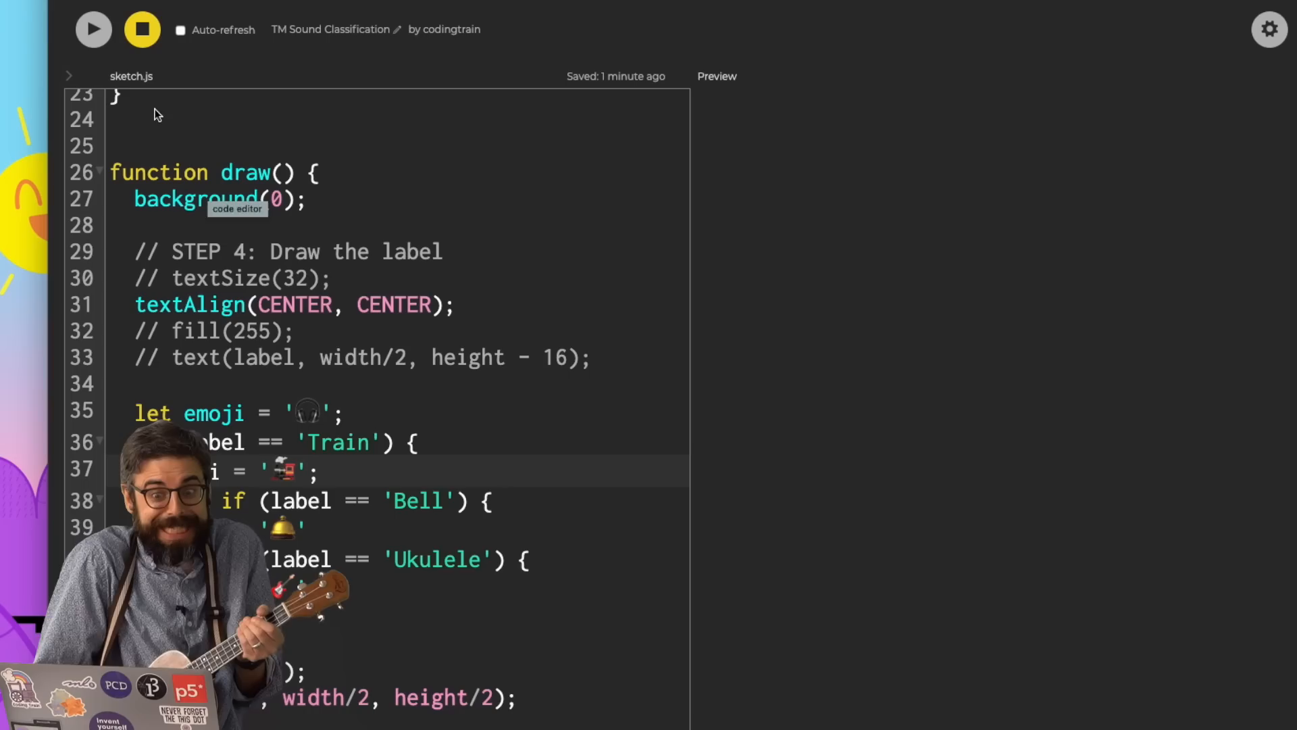
left_click(93, 29)
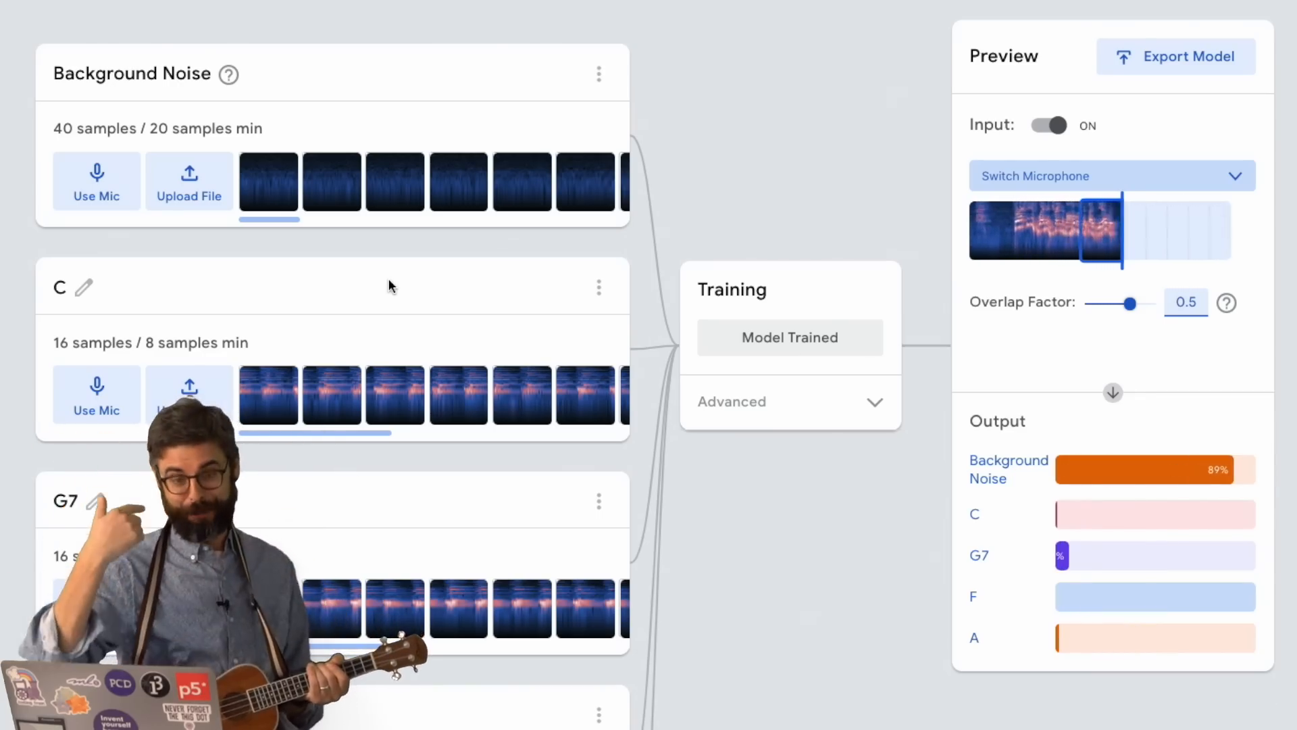
- Scroll to the A class to reach its microphone recorder
scroll("down", 3)
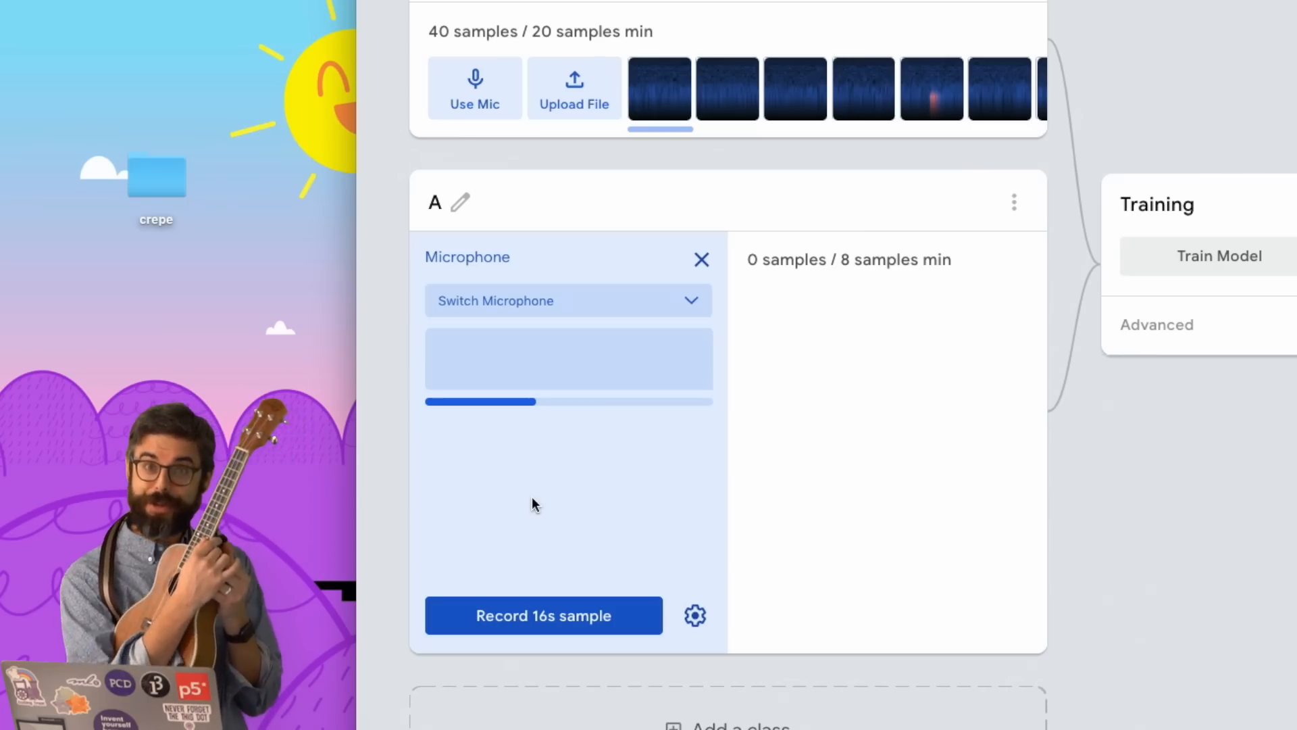
- Record a 16-second audio sample for the A class
left_click(543, 616)
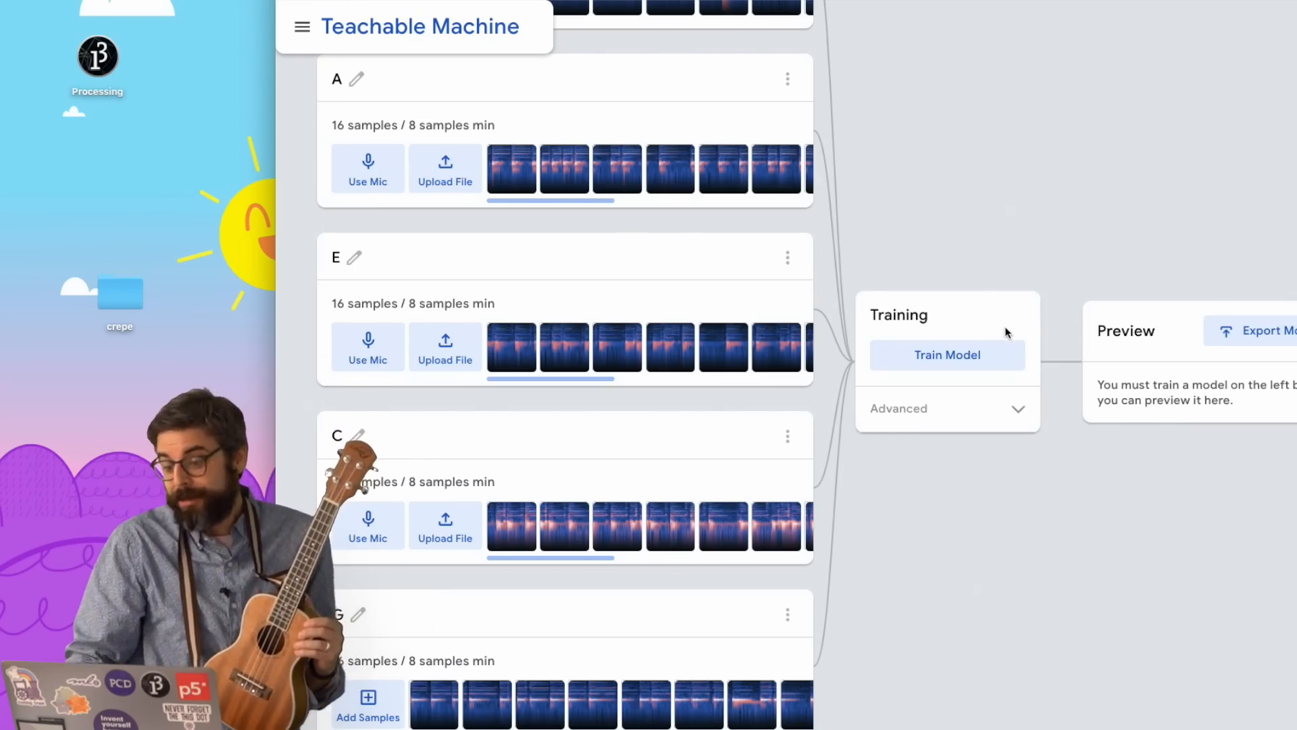
- Train the sound model on the recorded A, E, C and G chord samples
left_click(946, 354)
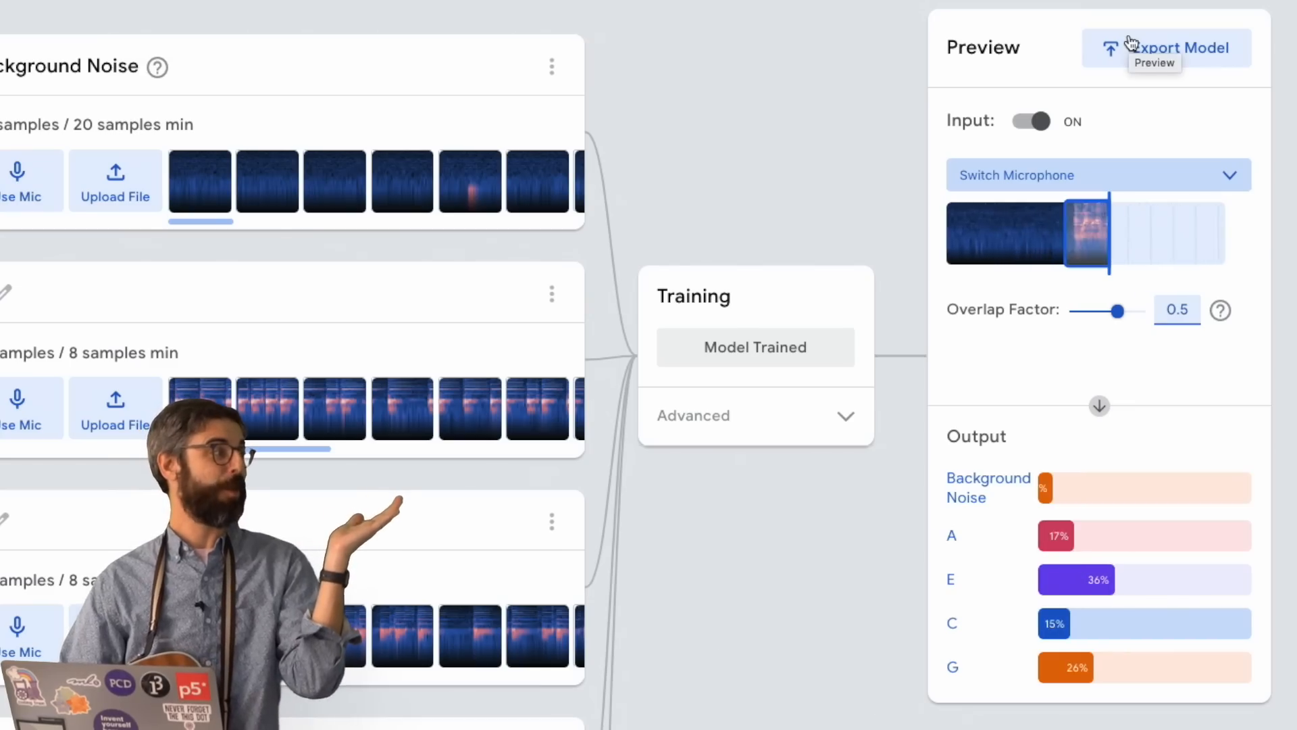
- Export the trained chord model by uploading it to the cloud for a shareable link
left_click(1171, 48)
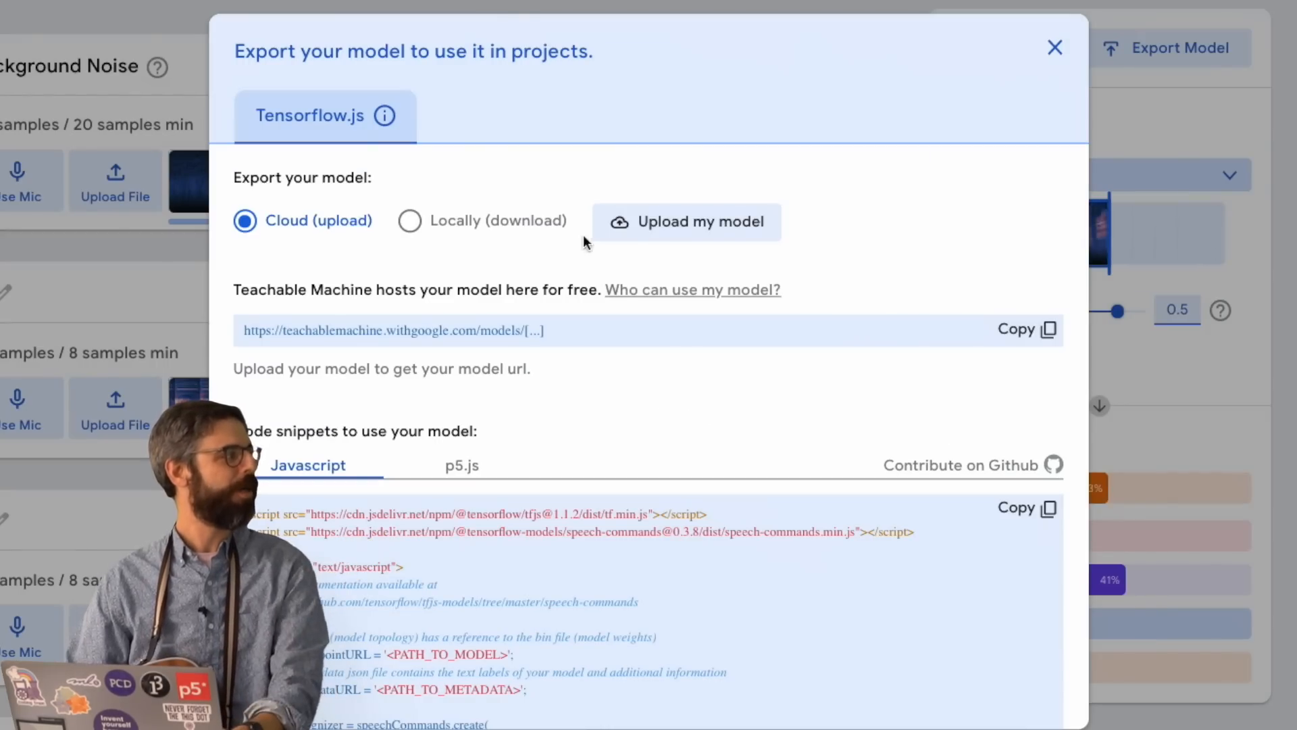
left_click(685, 221)
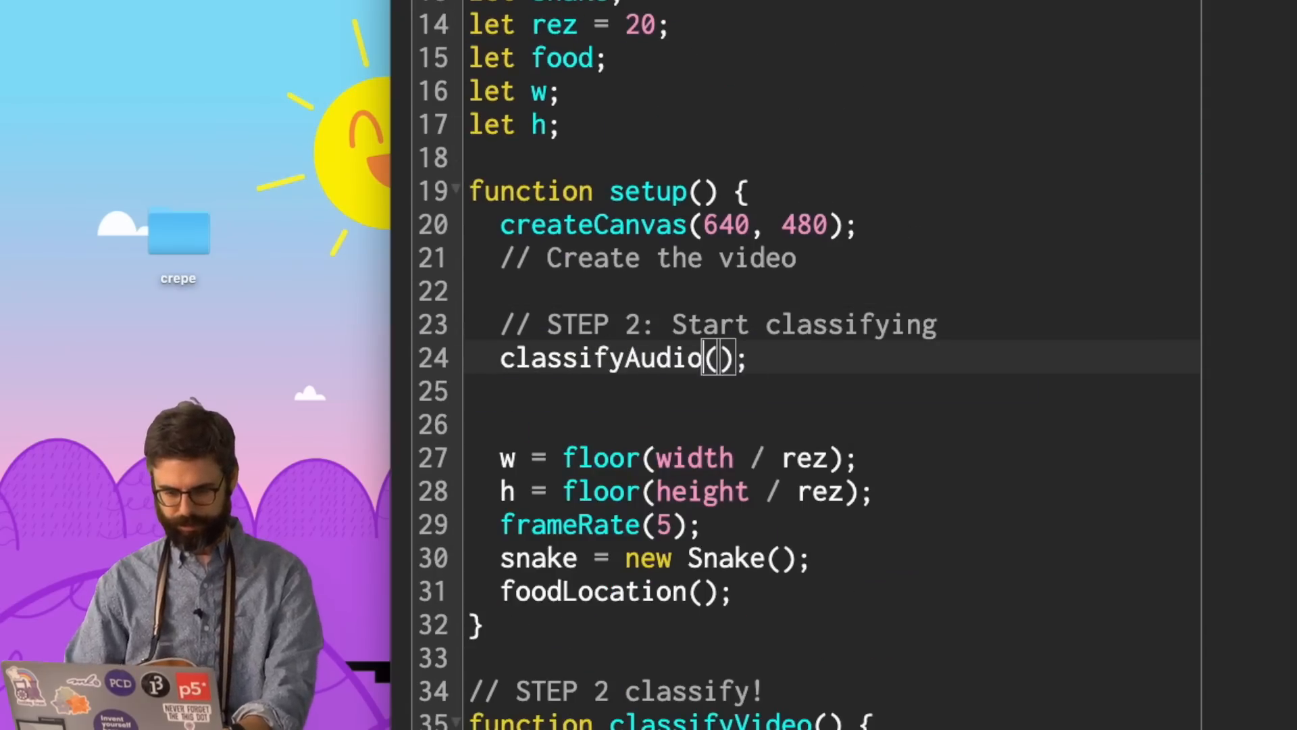
- Scroll through the snake sketch to reach controlSnake and the classifier setup code
scroll("down", 3)
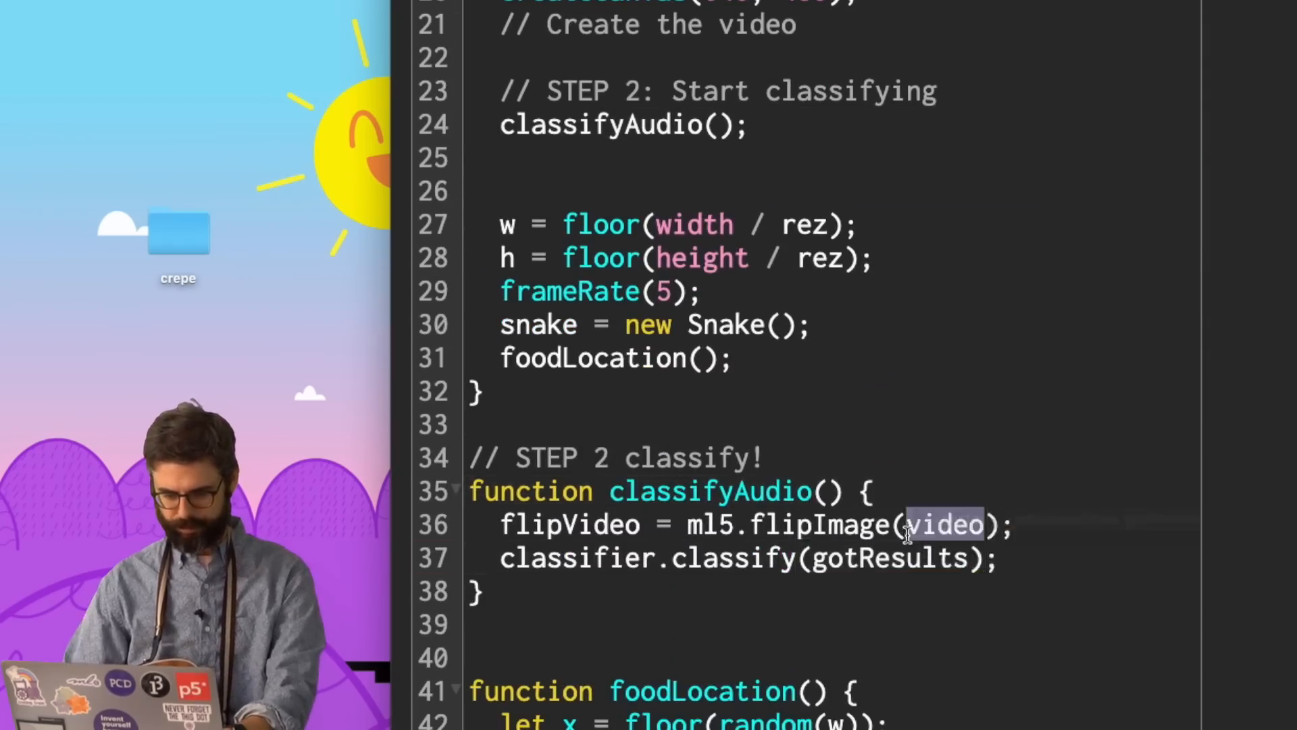
scroll("down", 3)
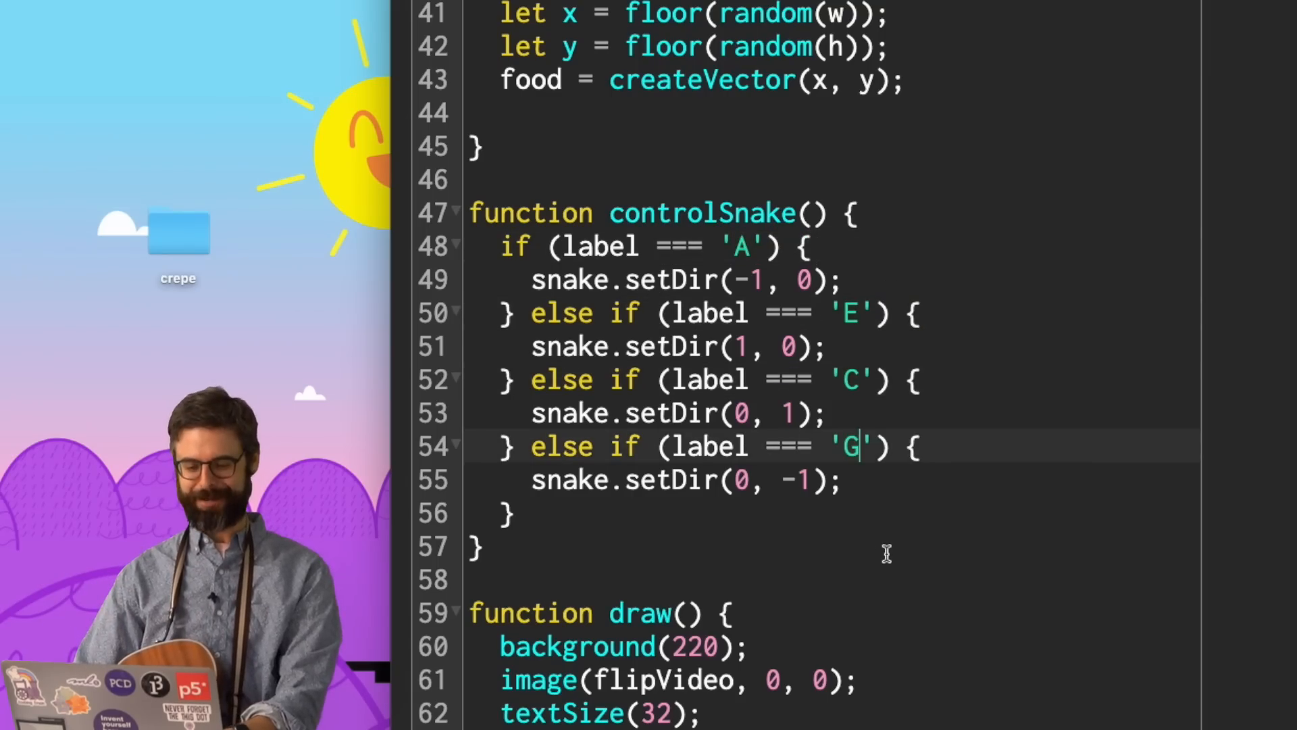
scroll("down", 3)
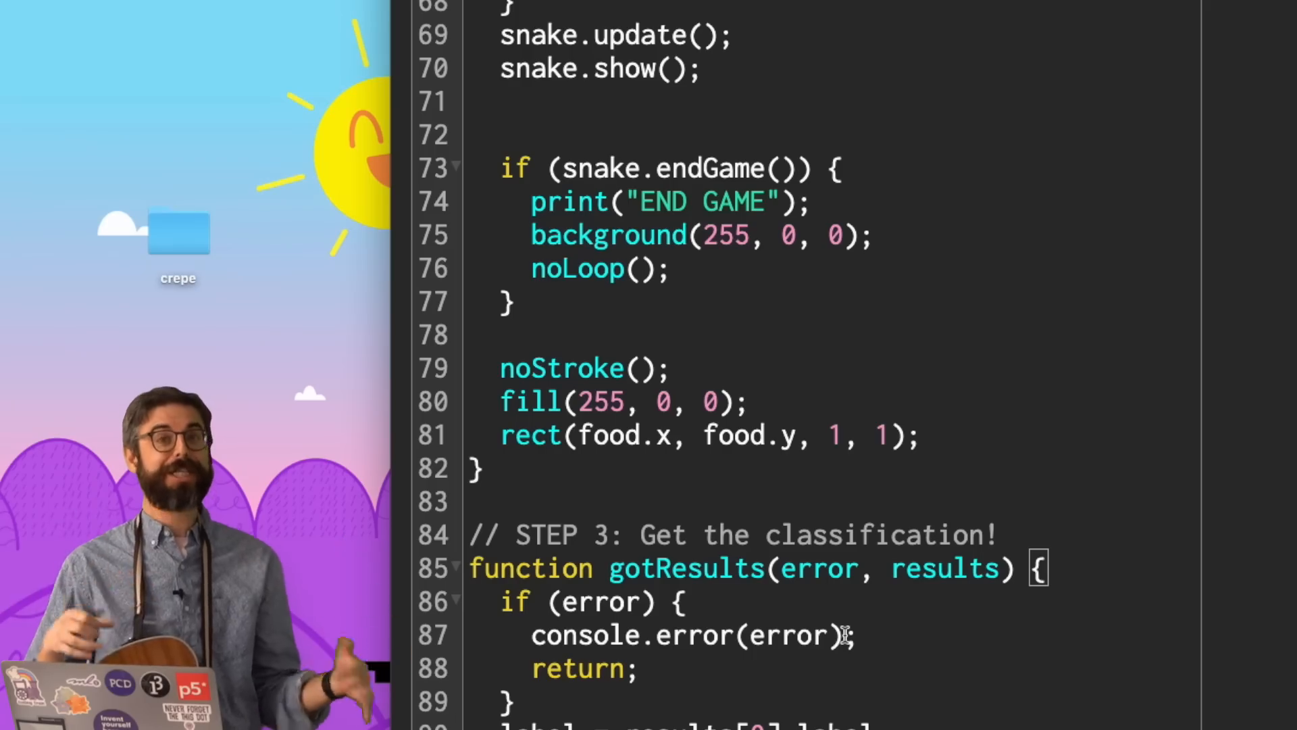
mouse_move(854, 520)
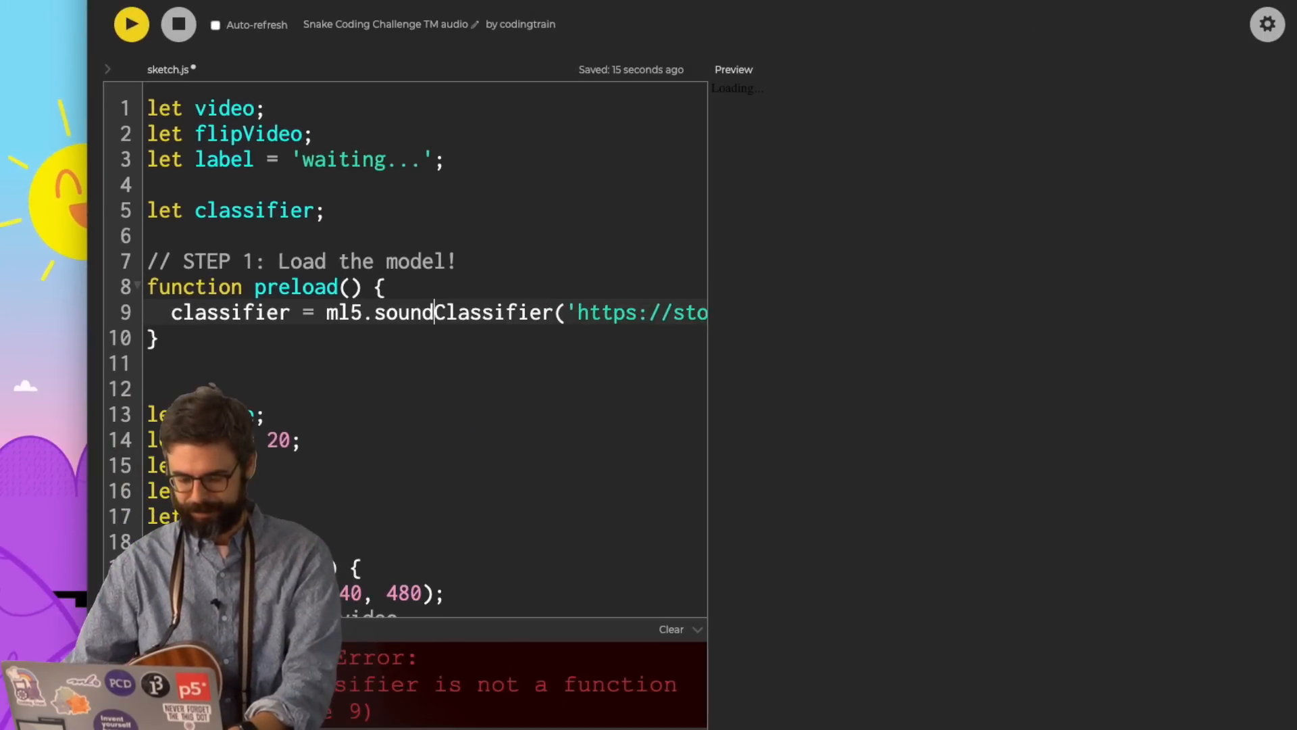
- Run the sketch again with the corrected sound classifier
left_click(131, 25)
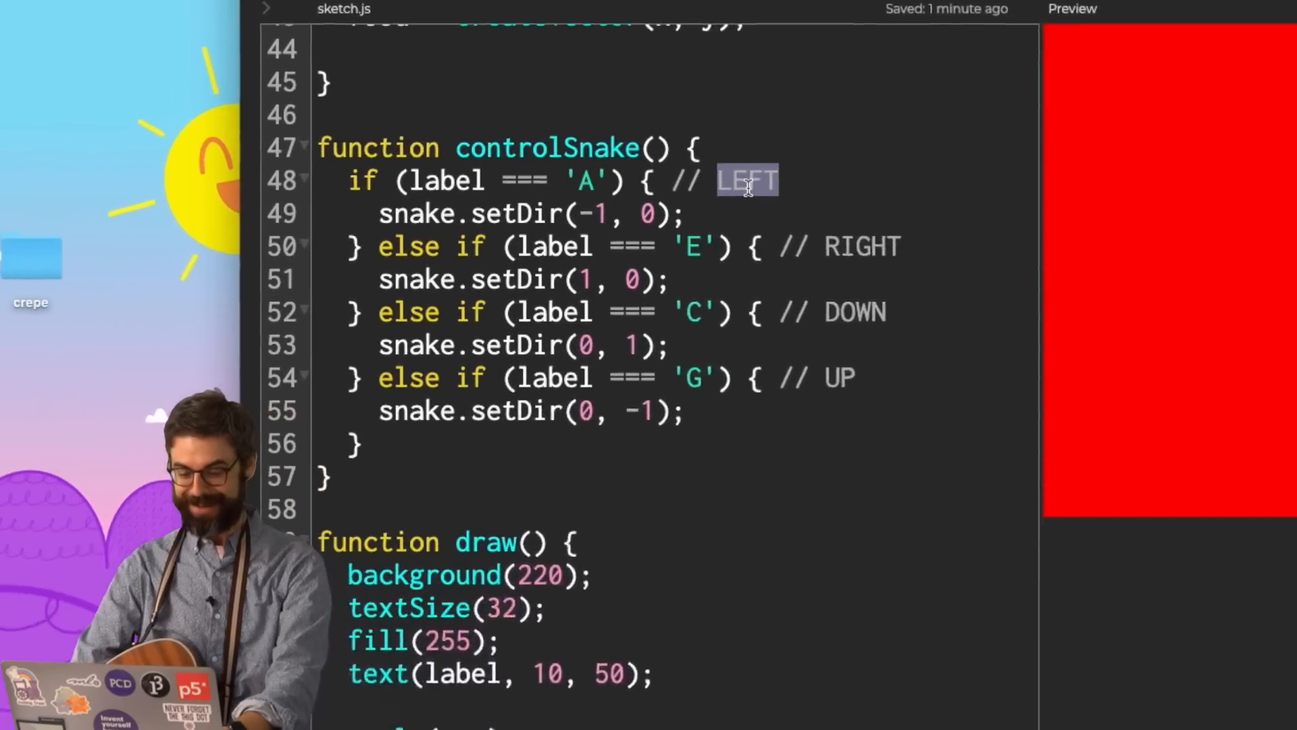
- Rewrite the direction comments as UP, DOWN and LEFT beside their label branches
type("UP")
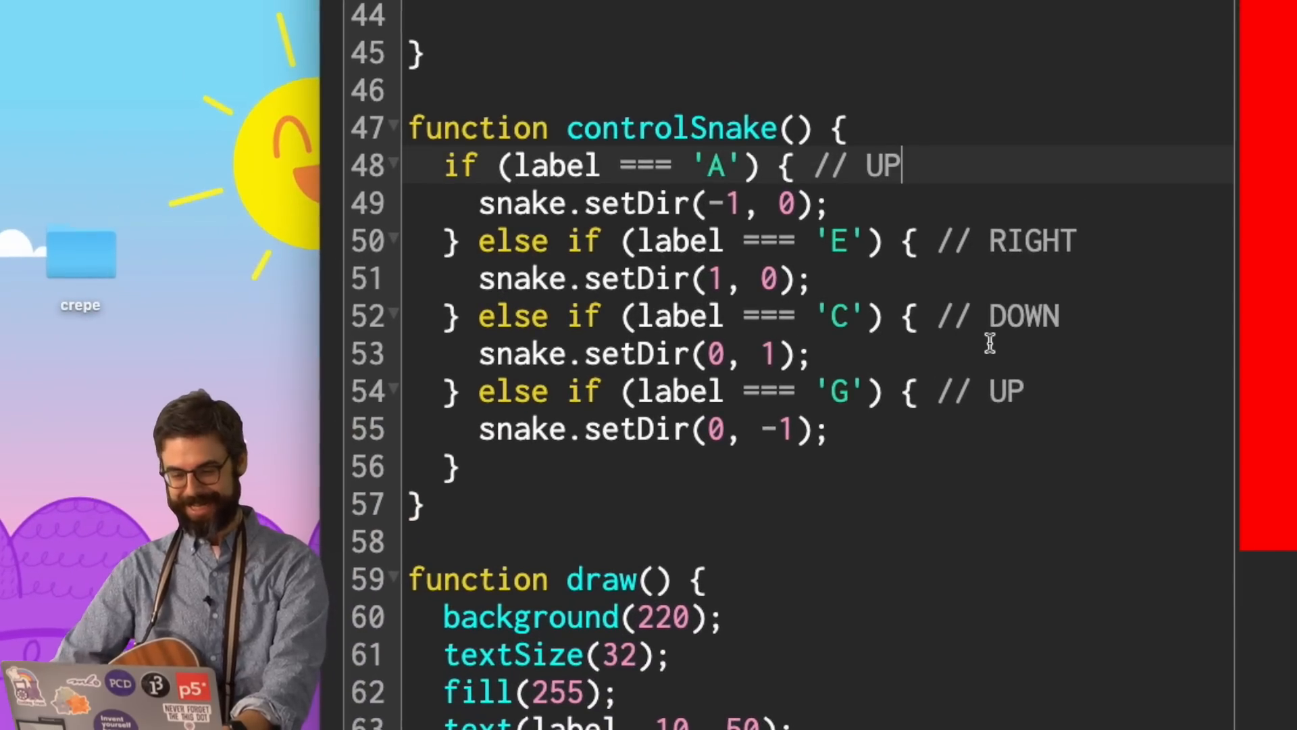
type("DOWN")
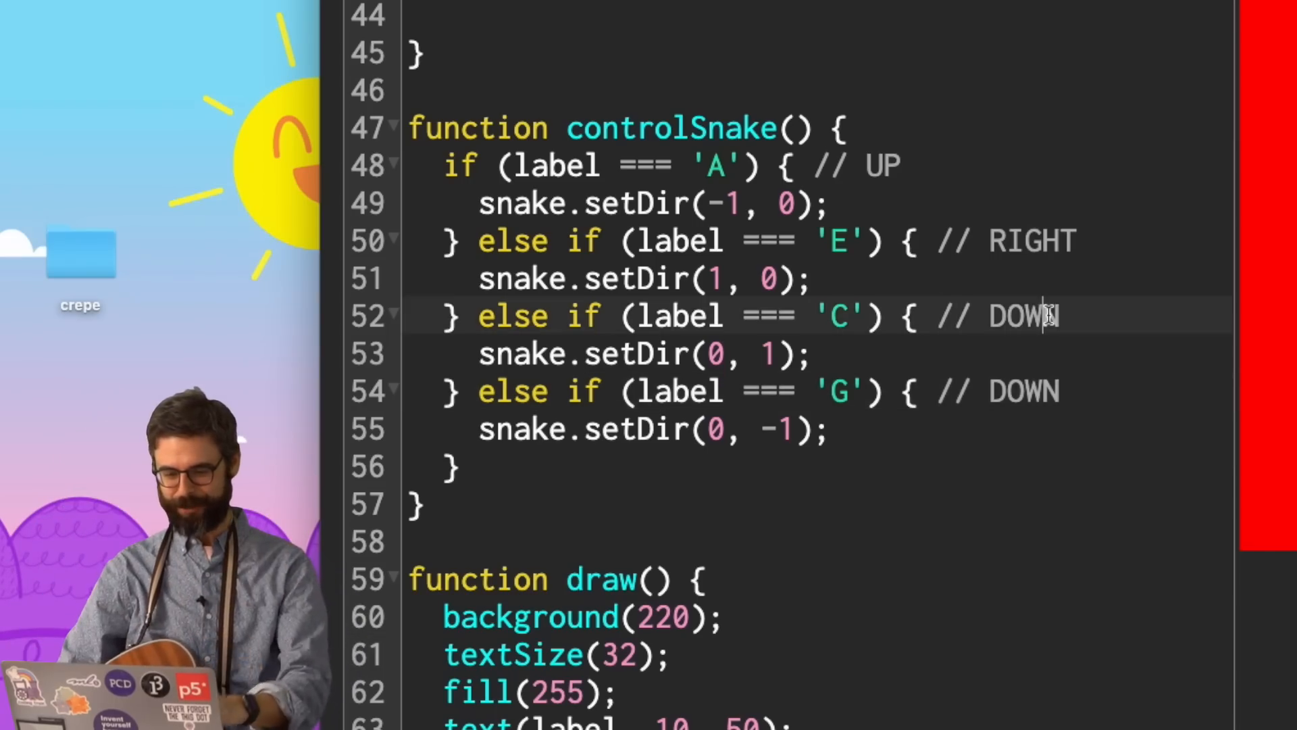
type("LEFT")
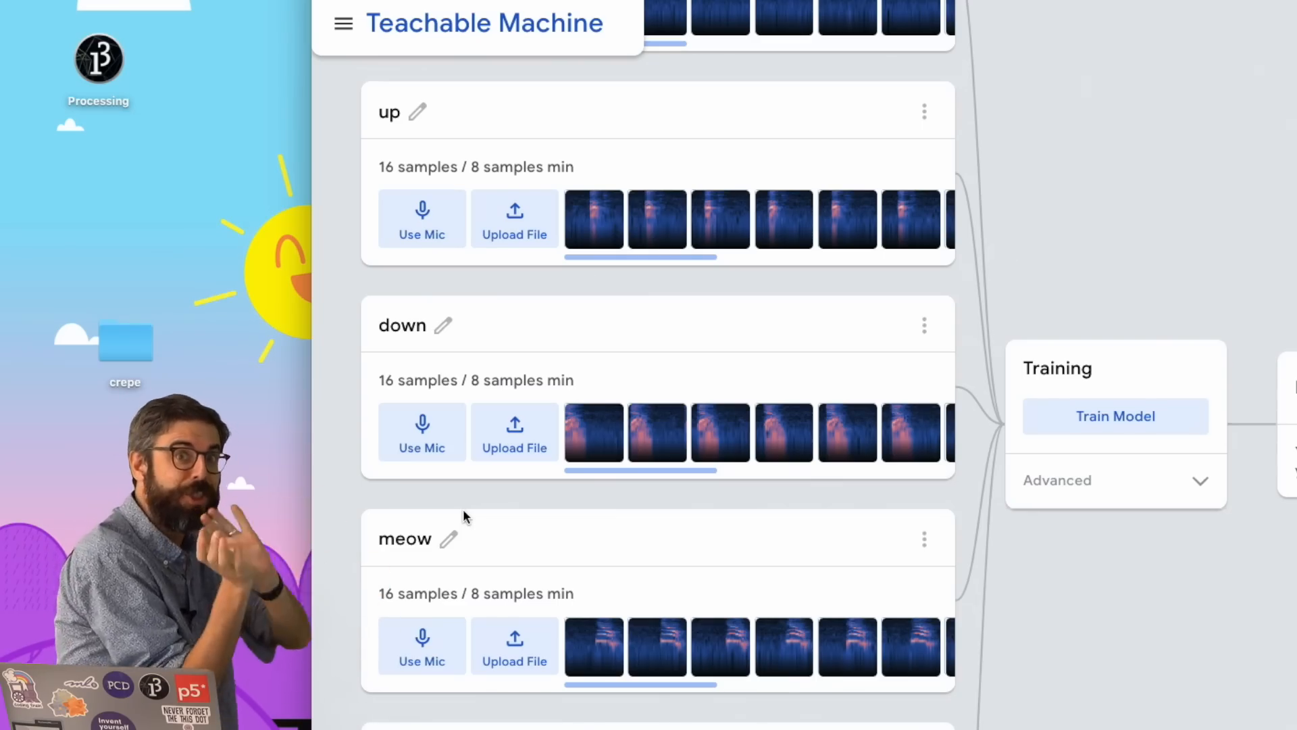
- Add a whistle class and record its samples from the microphone
left_click(421, 218)
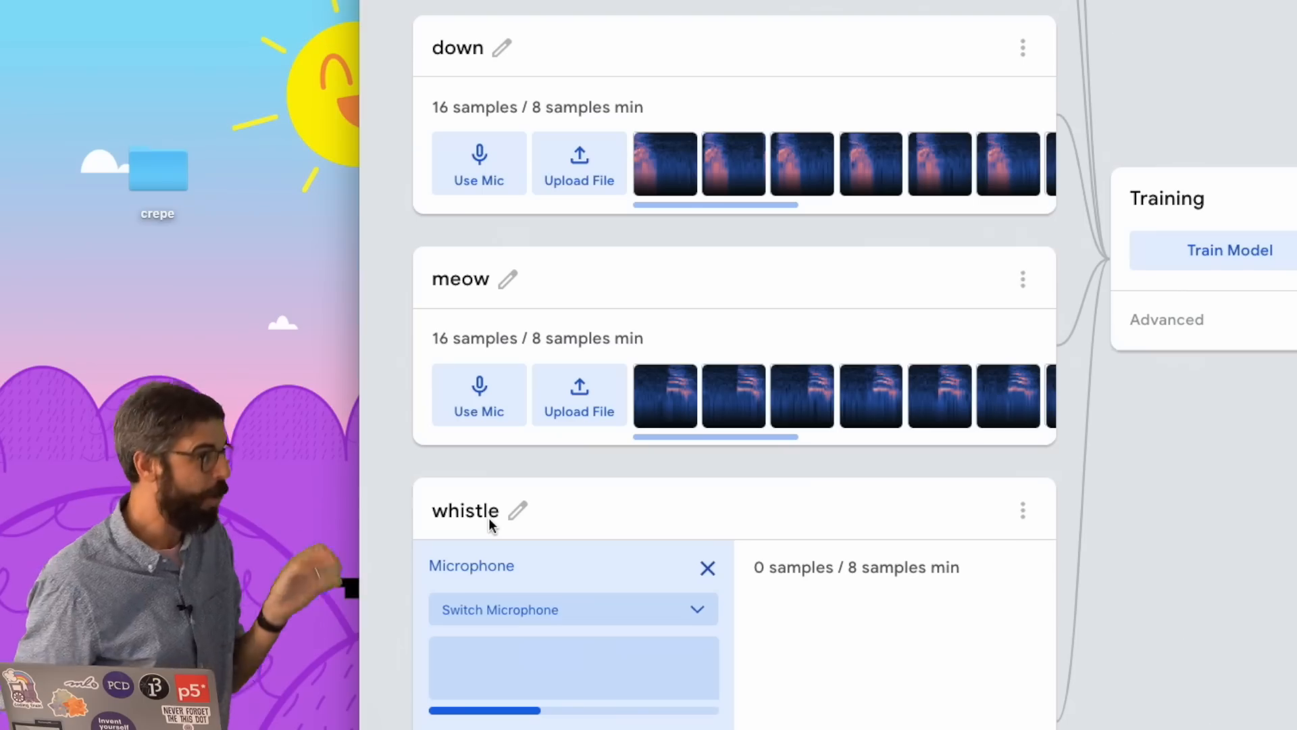
left_click(547, 571)
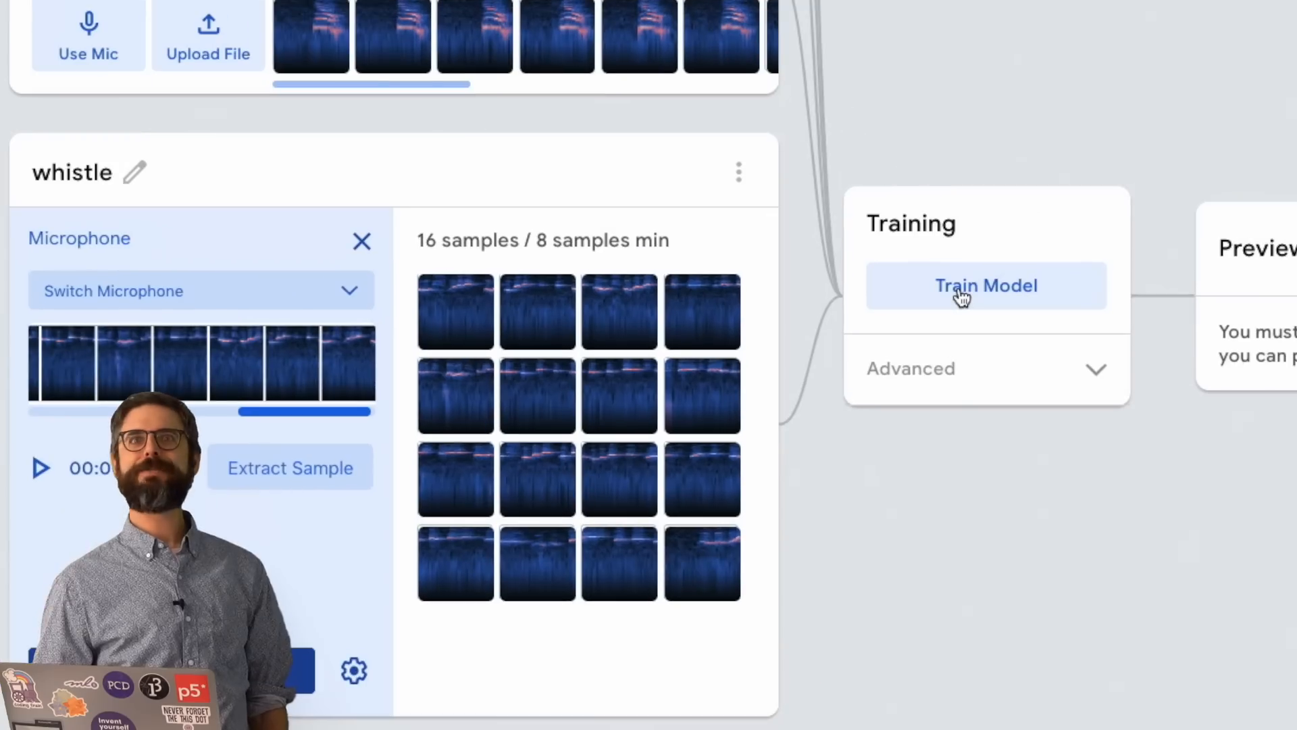
- Retrain the model with the whistle class included, then start exporting it
left_click(985, 285)
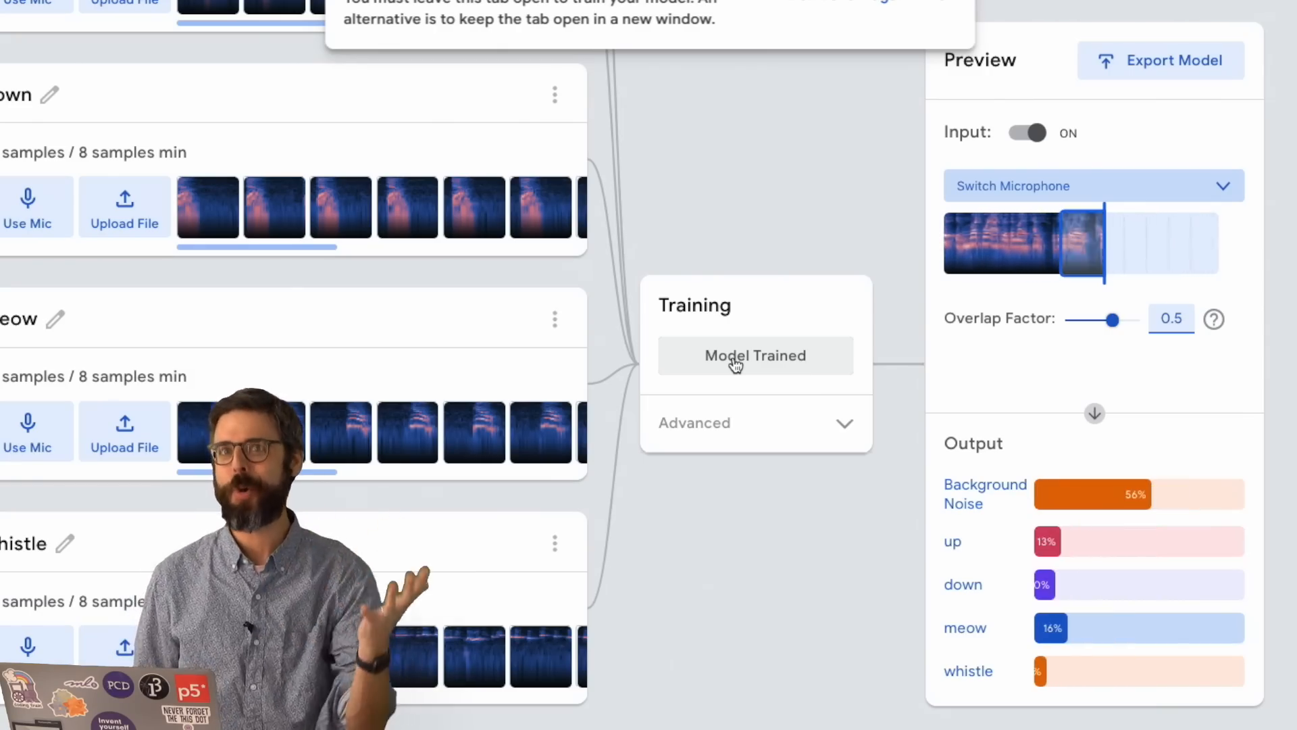
left_click(1161, 59)
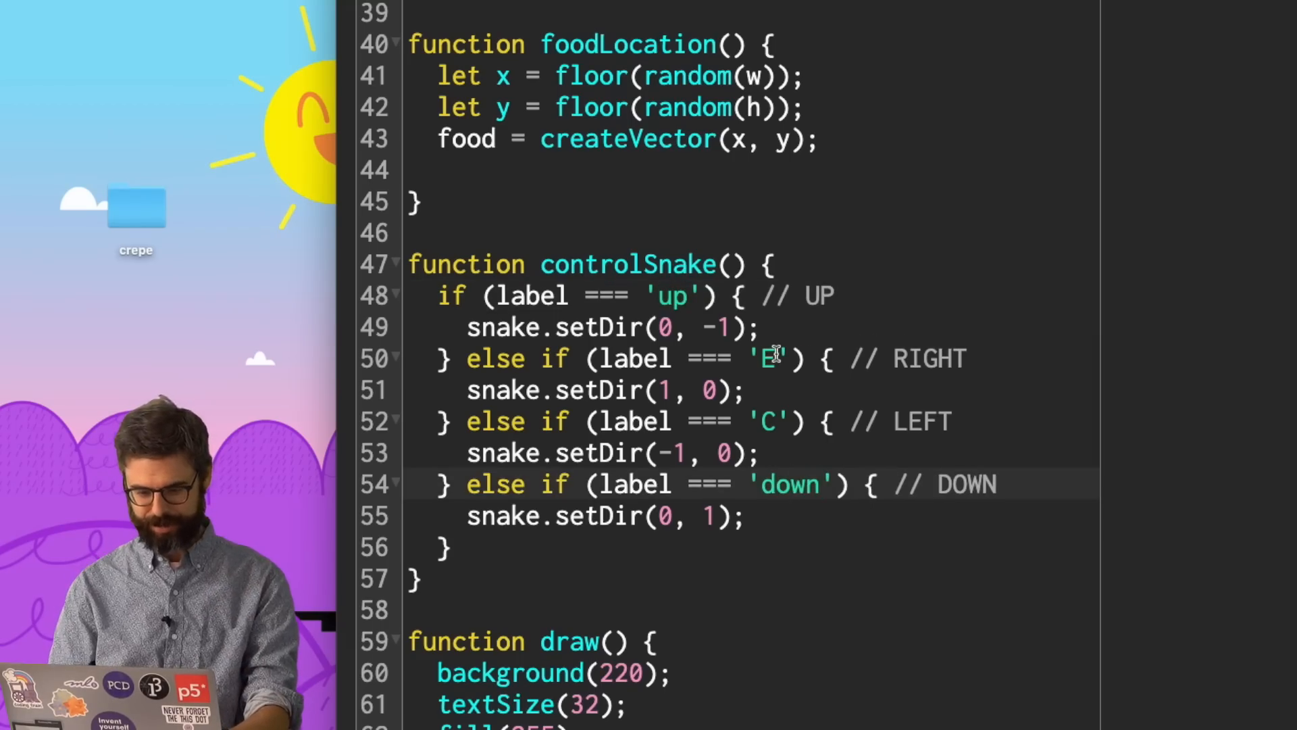
- Replace a chord label with 'meow' in controlSnake and run the snake game
type("meow")
left_click(752, 422)
type("whistle")
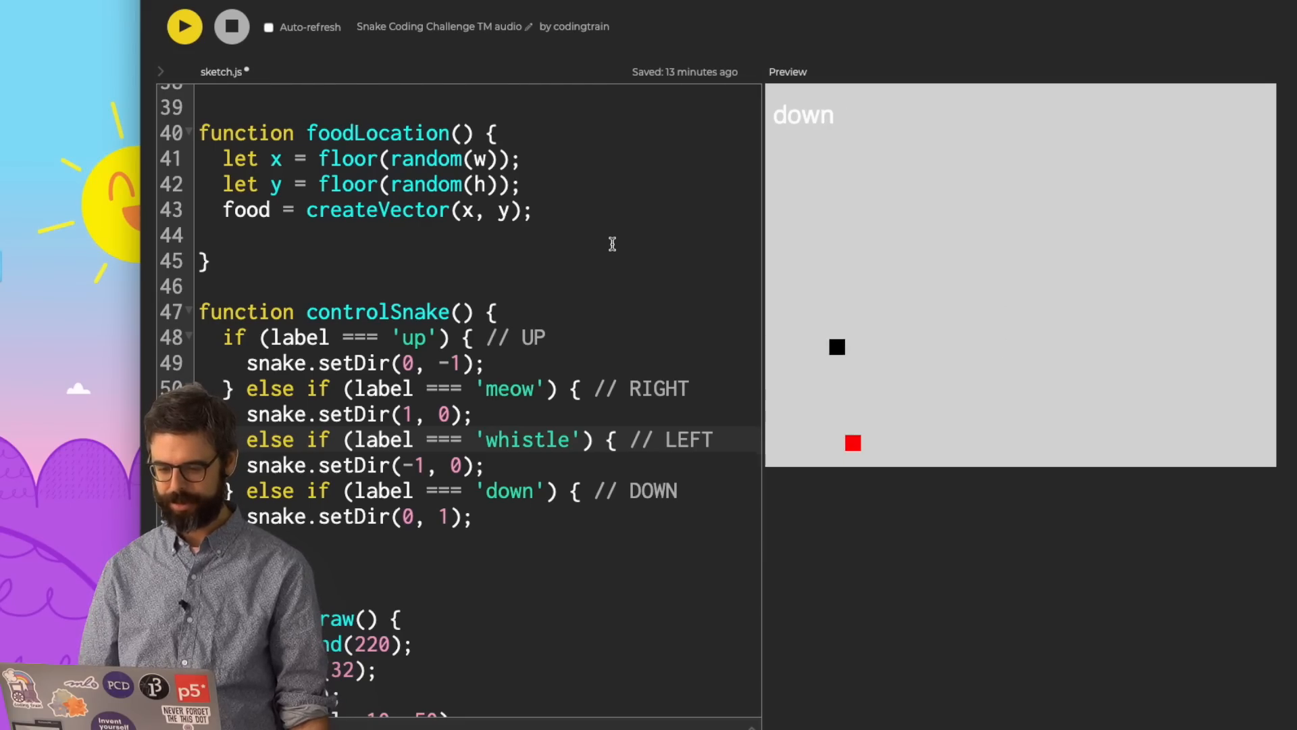
left_click(184, 27)
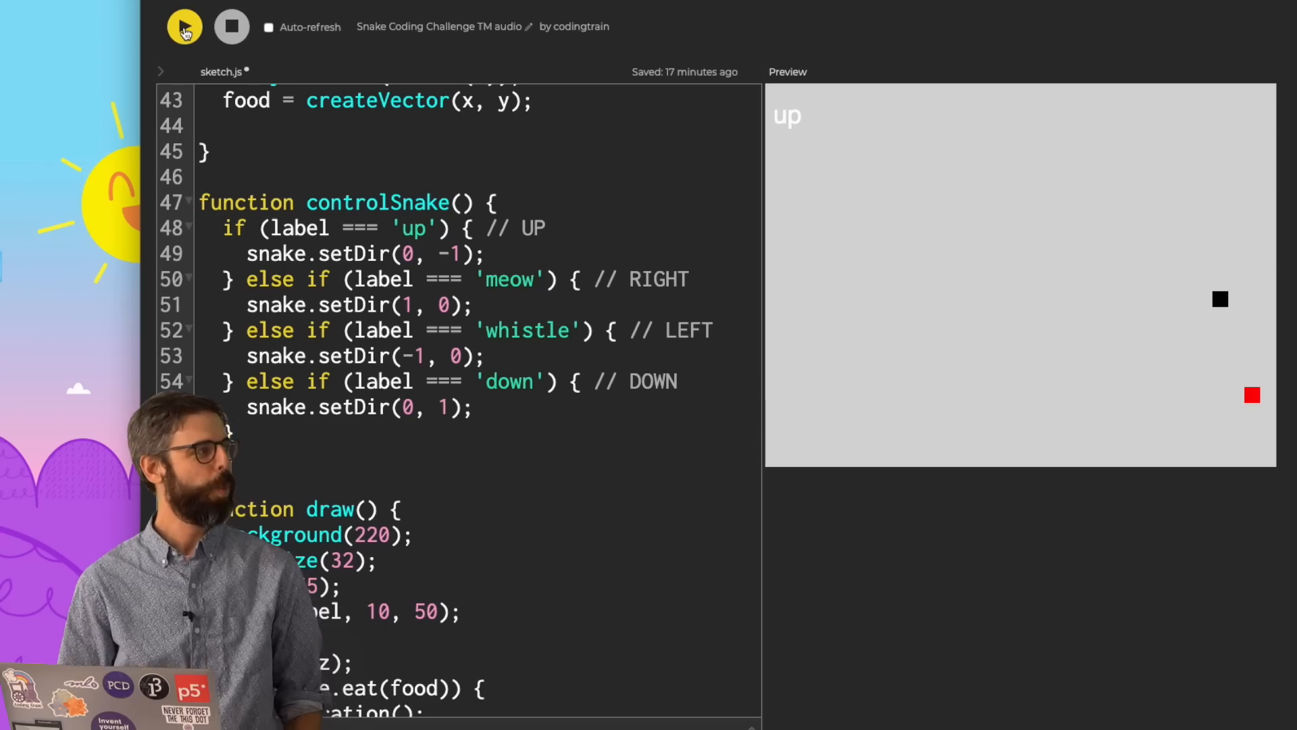